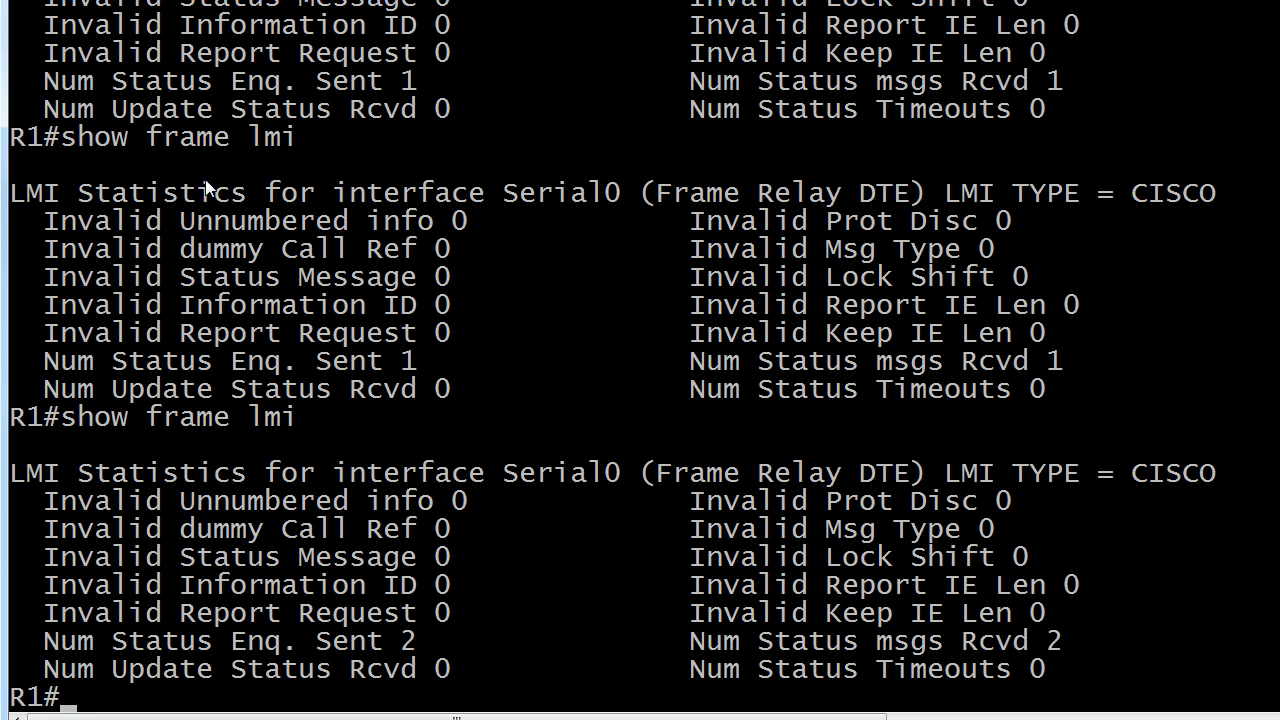
mouse_move(140, 164)
text(show frame lmi)
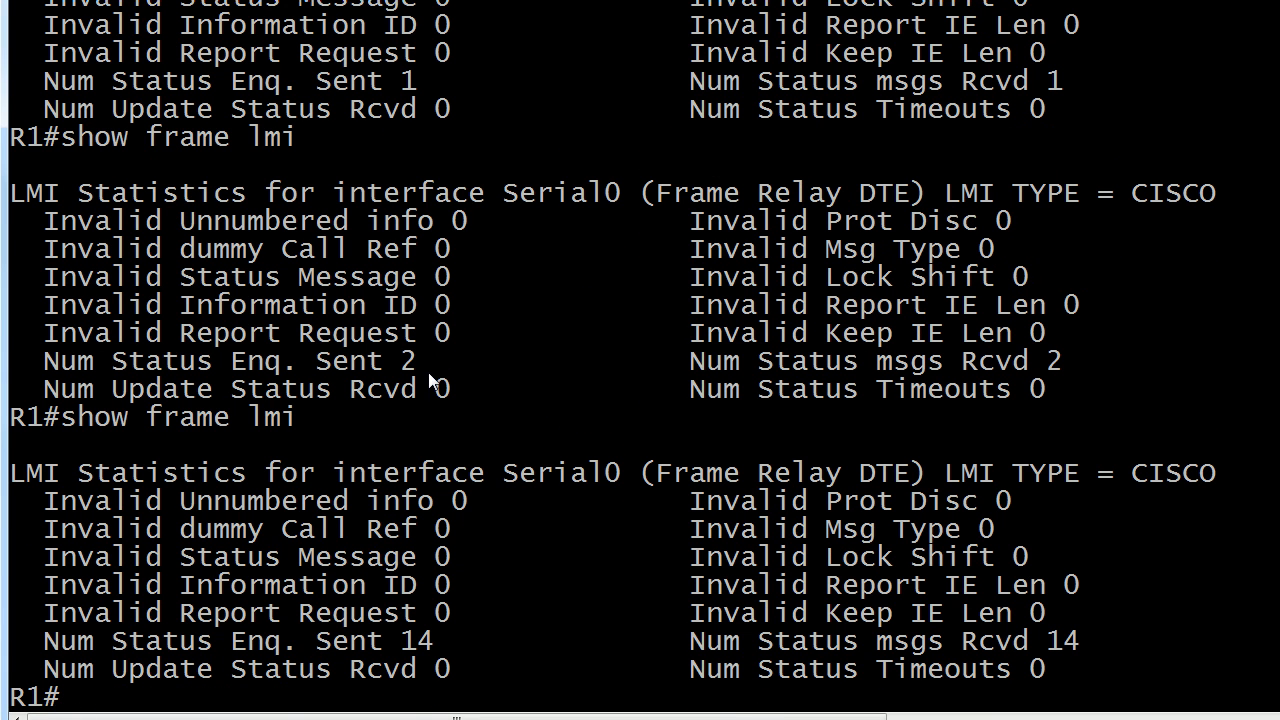
mouse_move(336, 376)
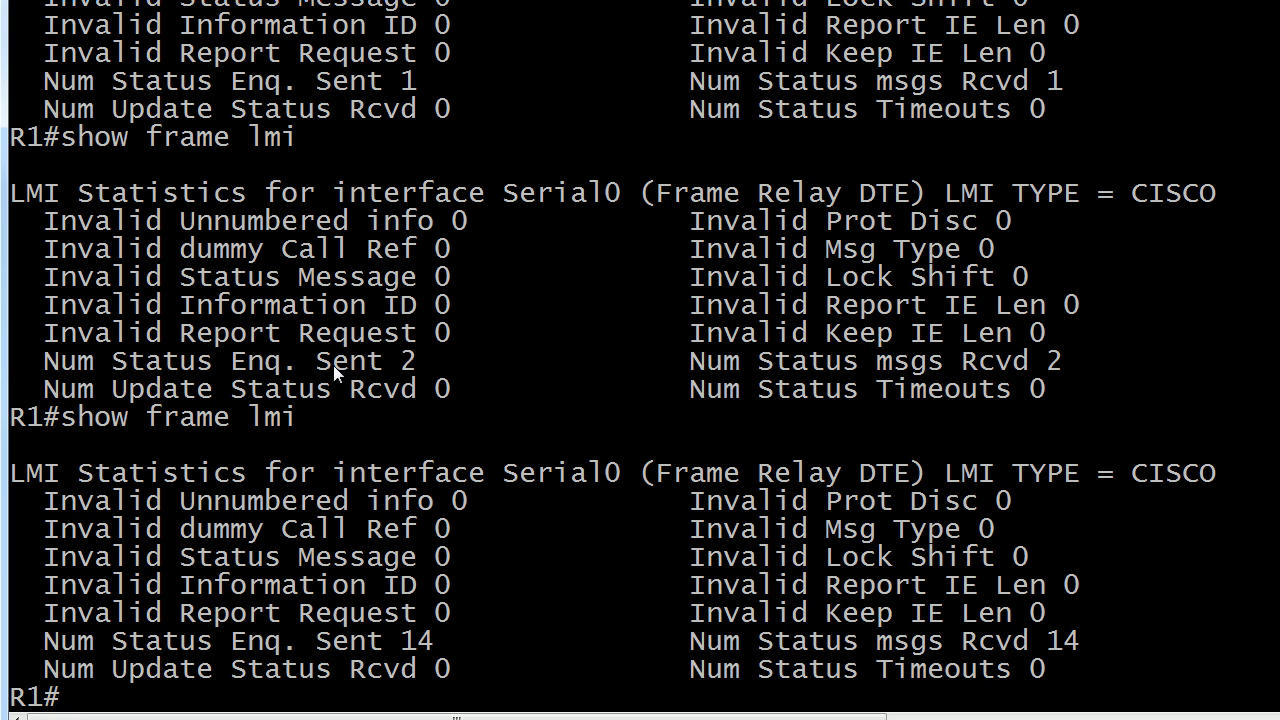
mouse_move(1018, 388)
text(show frame lmi)
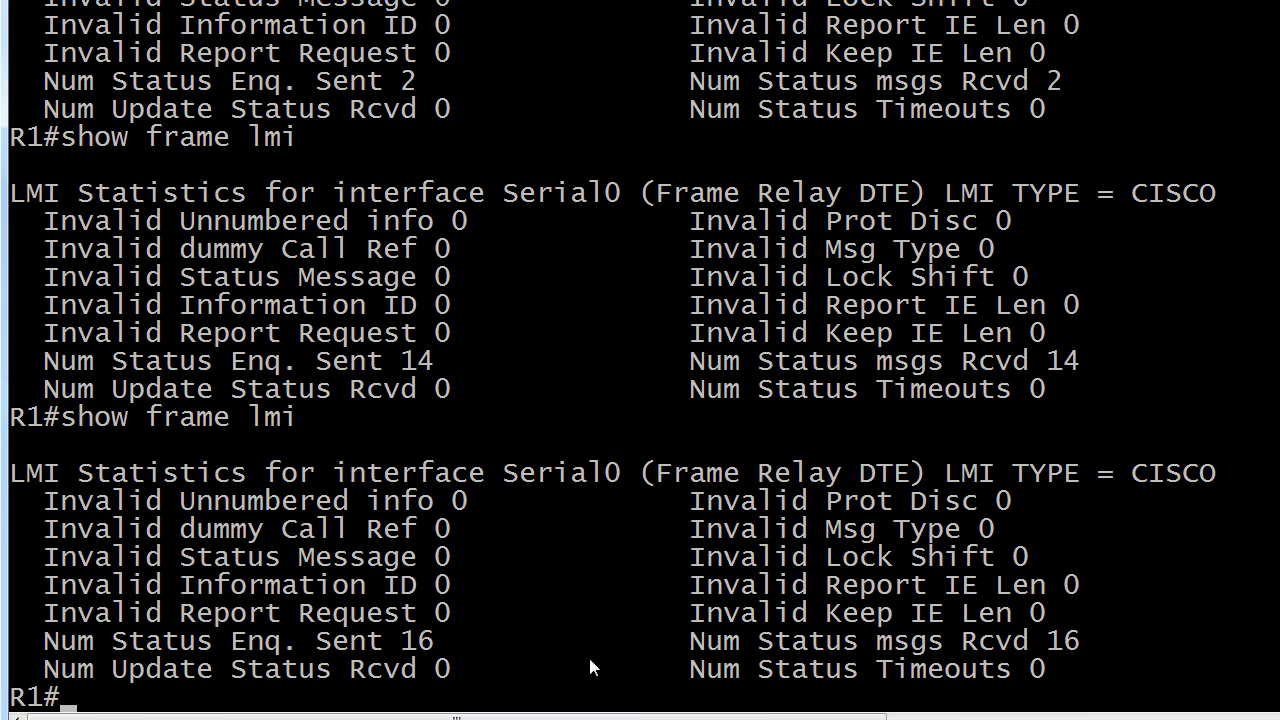
mouse_move(676, 668)
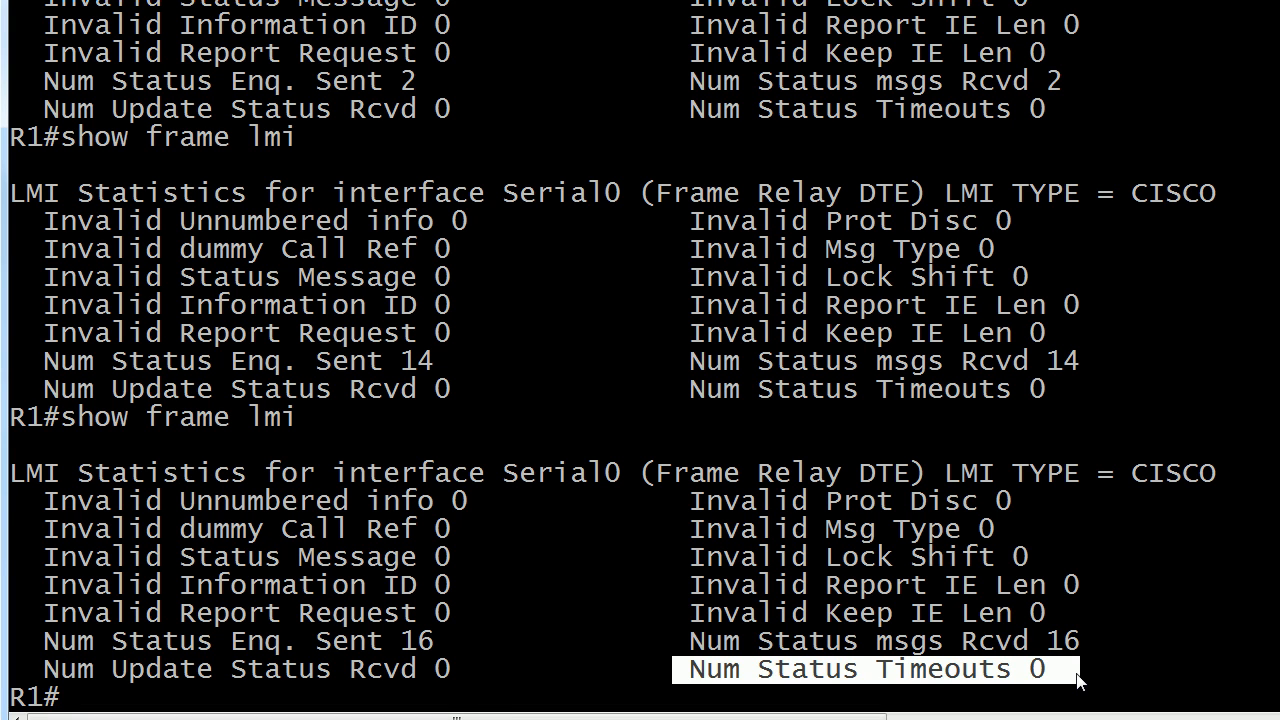
- Recheck Serial0 LMI statistics until 16 enquiries and replies with zero timeouts, then begin entering 'debug frame l'
text(debug frame l)
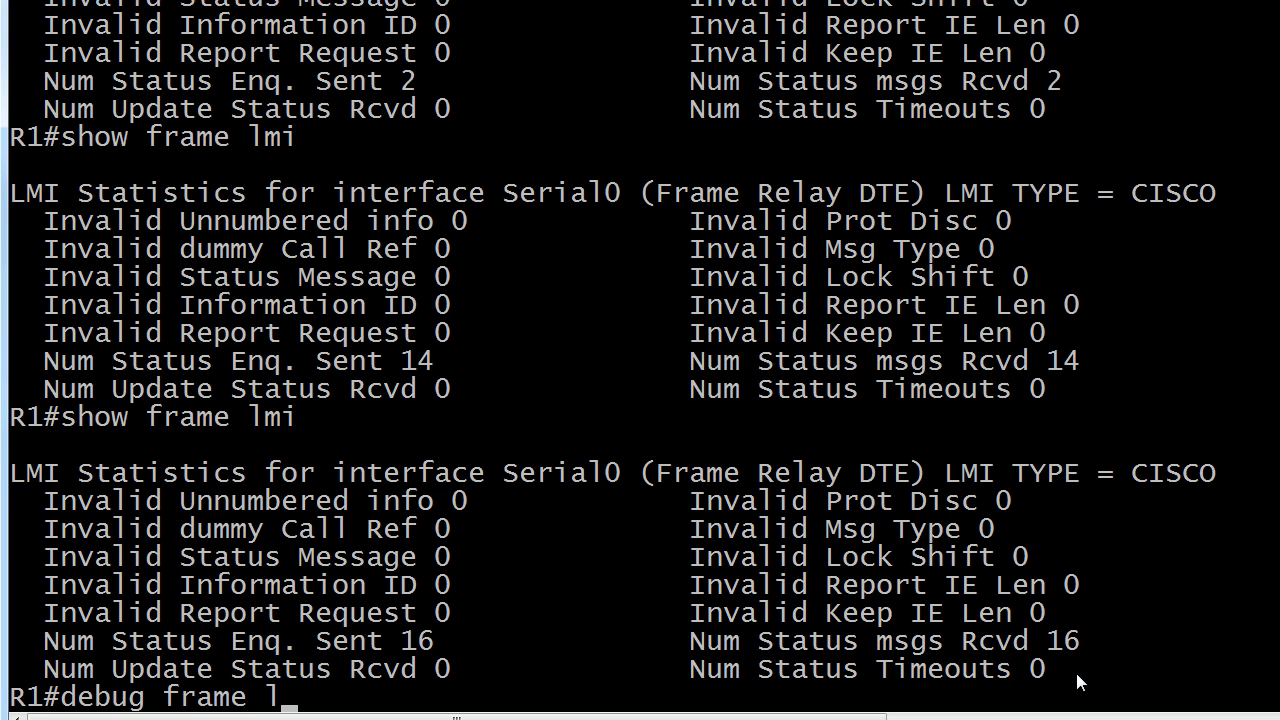
- Run Frame Relay LMI debugging, highlight the DTE up keepalive sequence, stop it and restart it once more
key(Return)
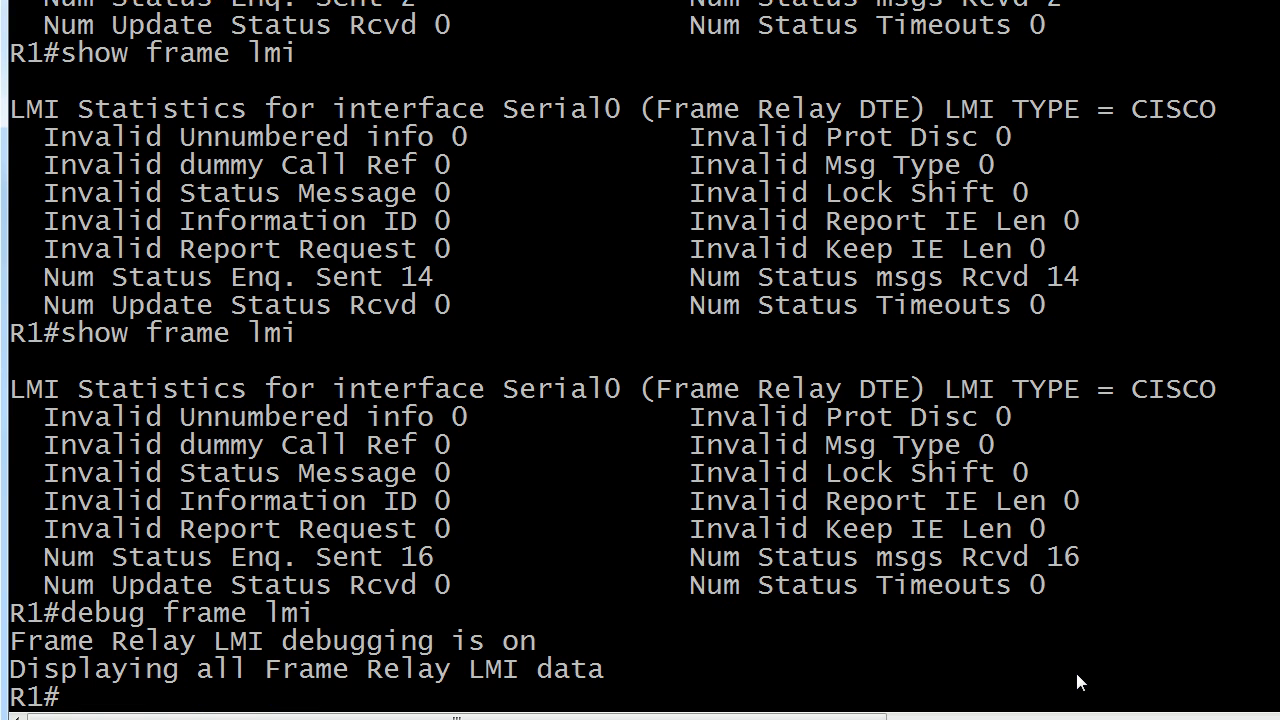
mouse_move(738, 710)
text(u all)
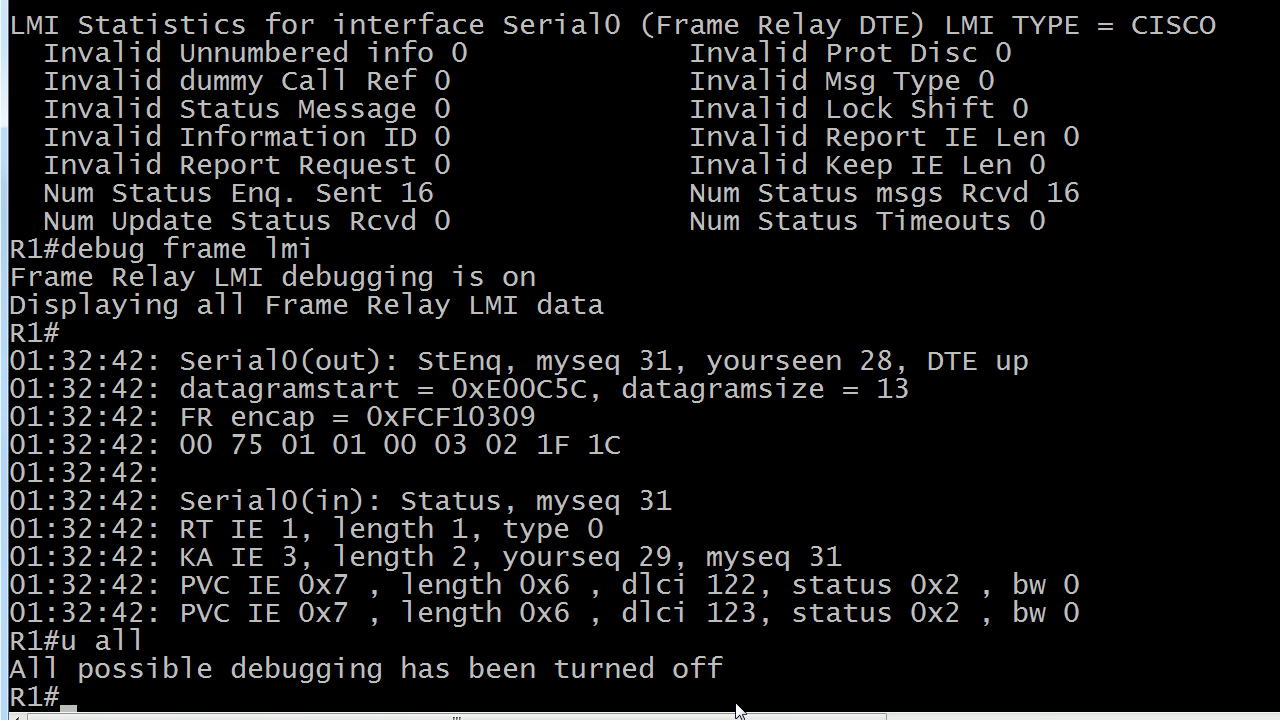
mouse_move(336, 560)
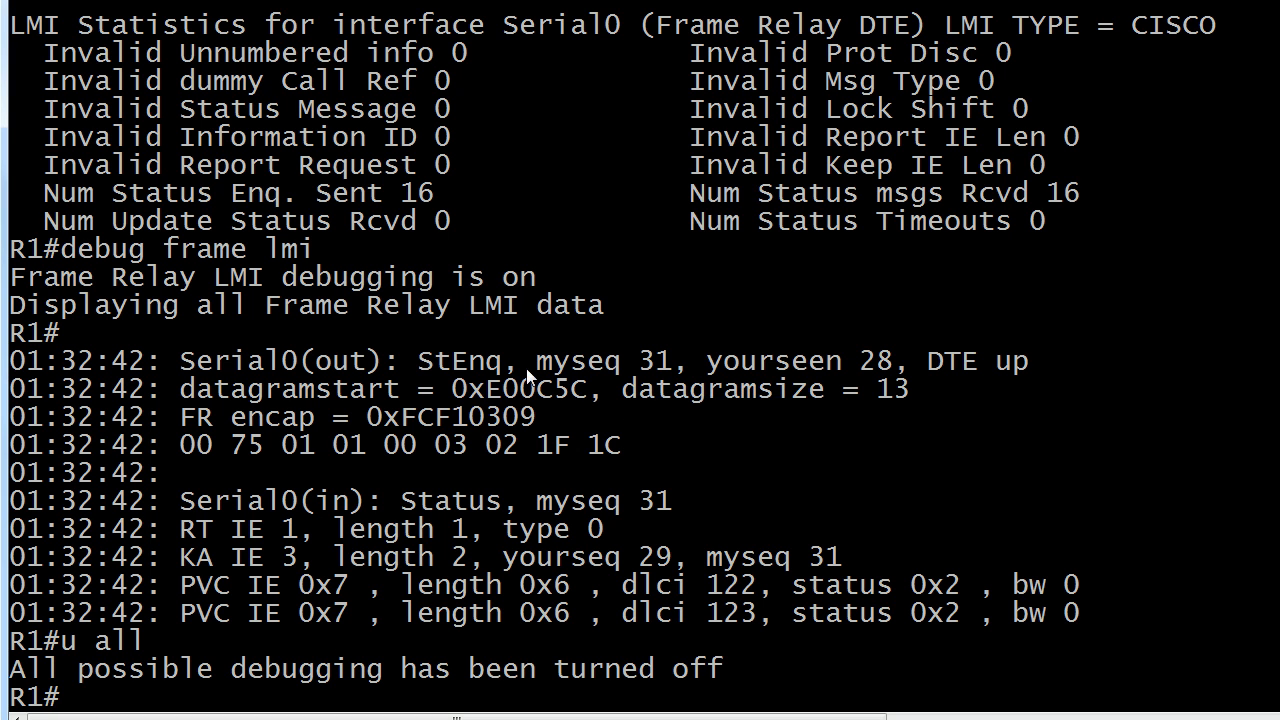
drag(532, 360, 1044, 388)
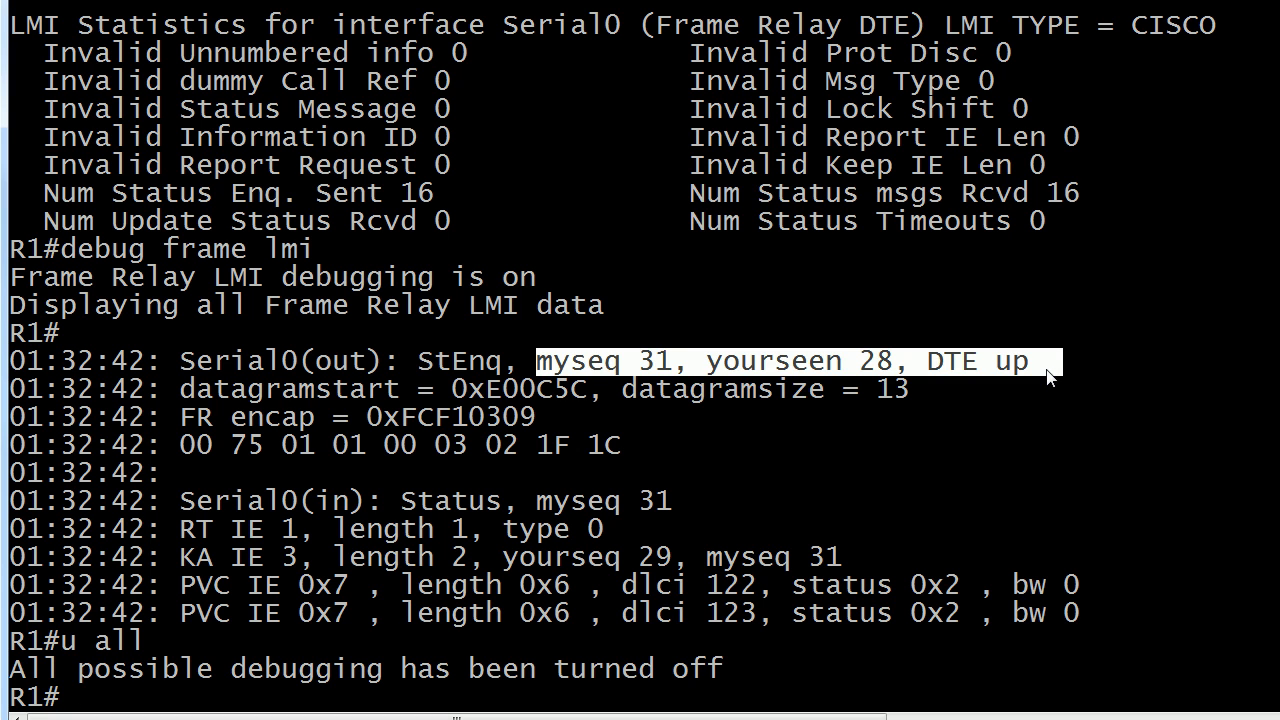
text(debug frame lmi)
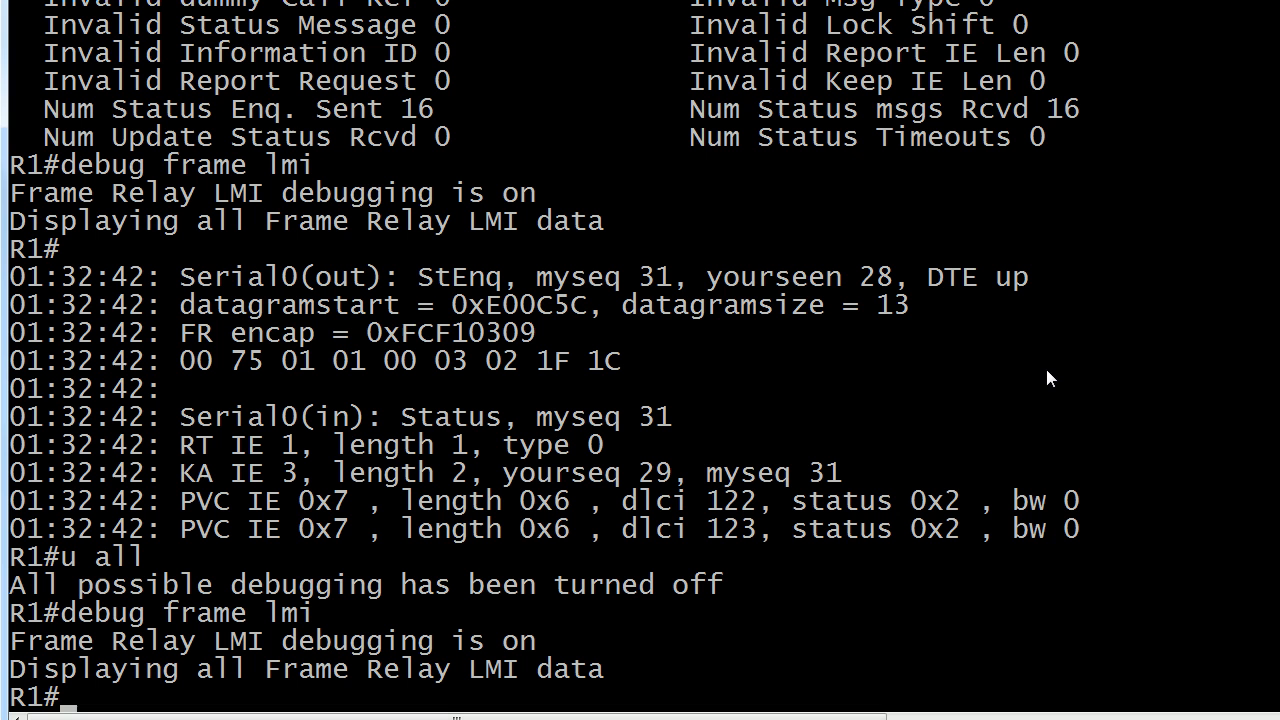
mouse_move(1006, 340)
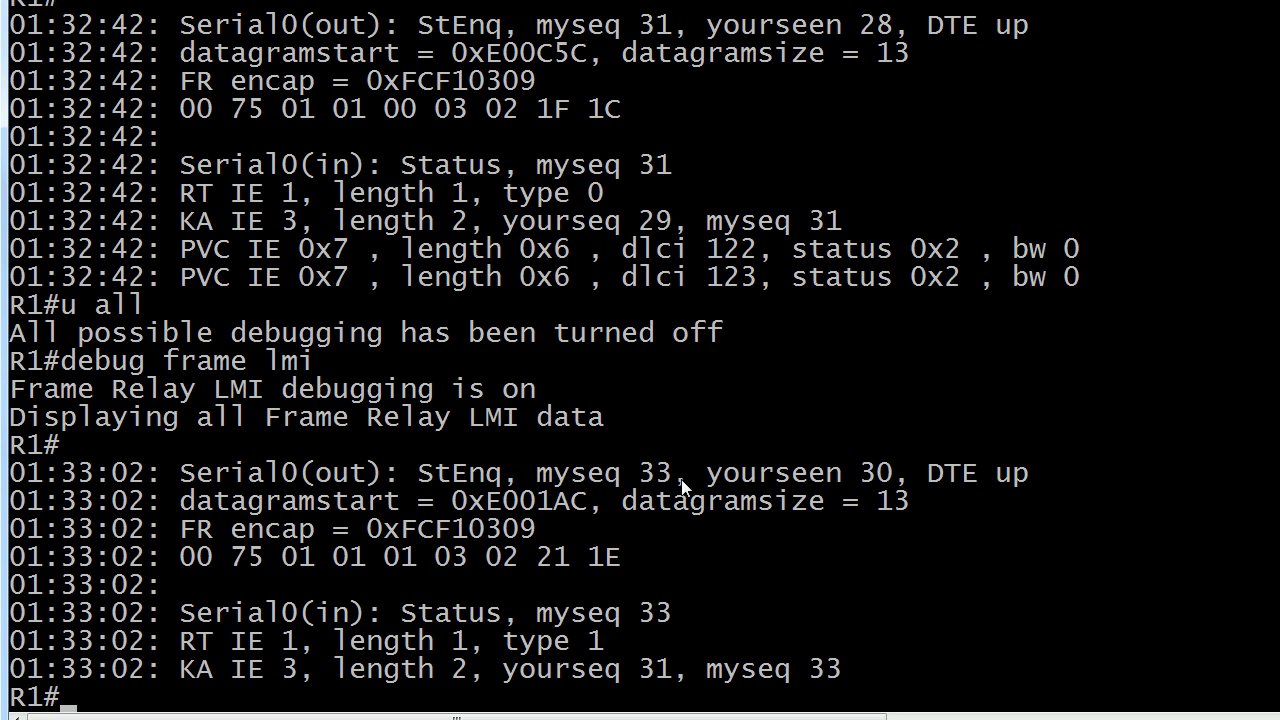
mouse_move(836, 520)
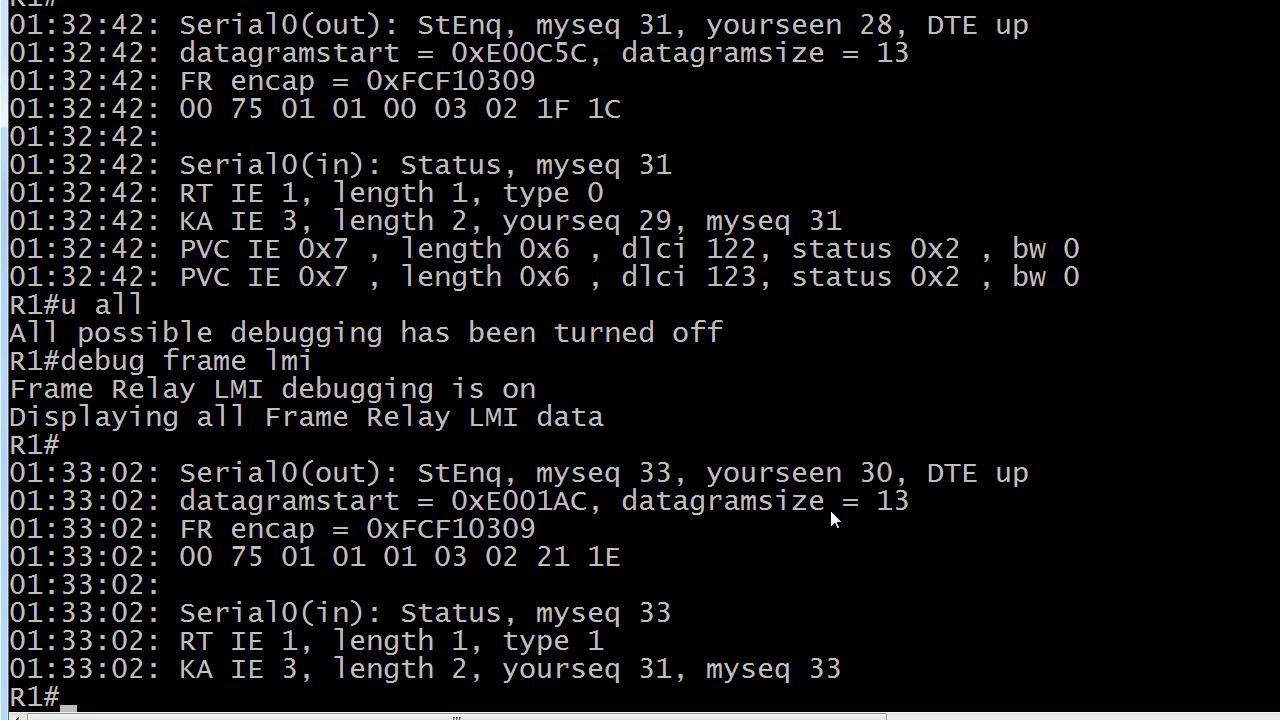
mouse_move(816, 536)
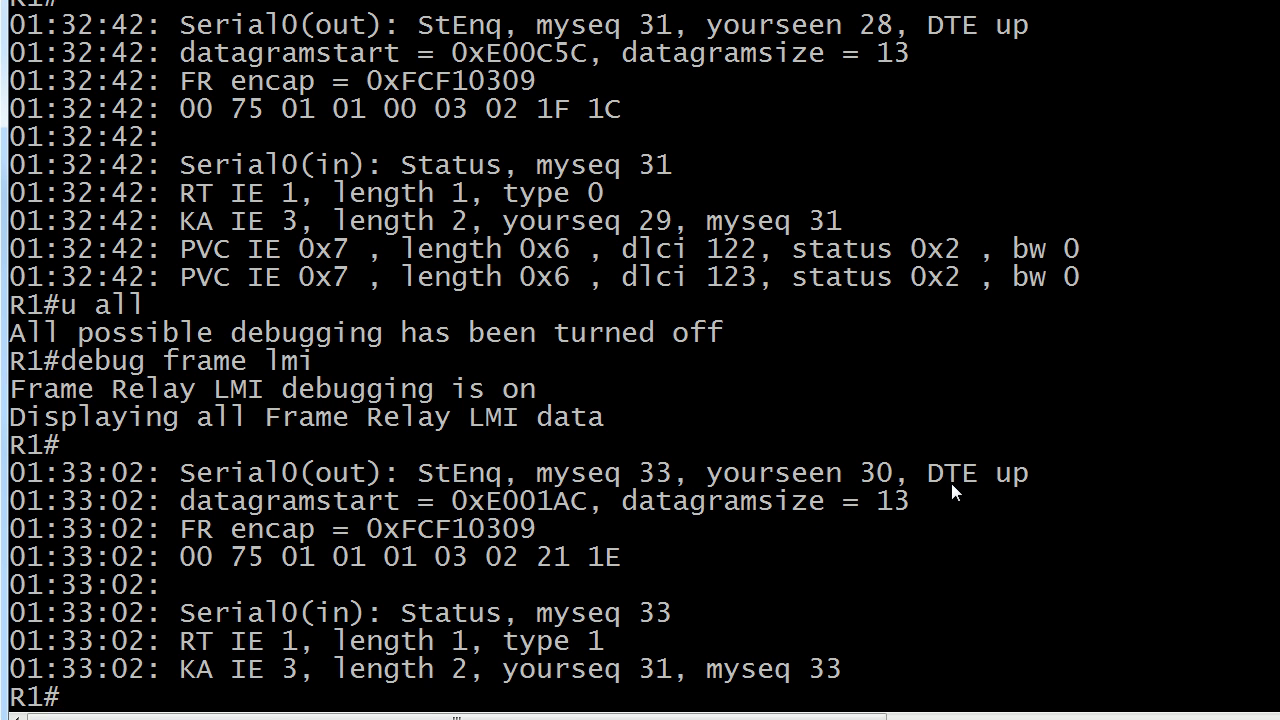
scroll(down, 3)
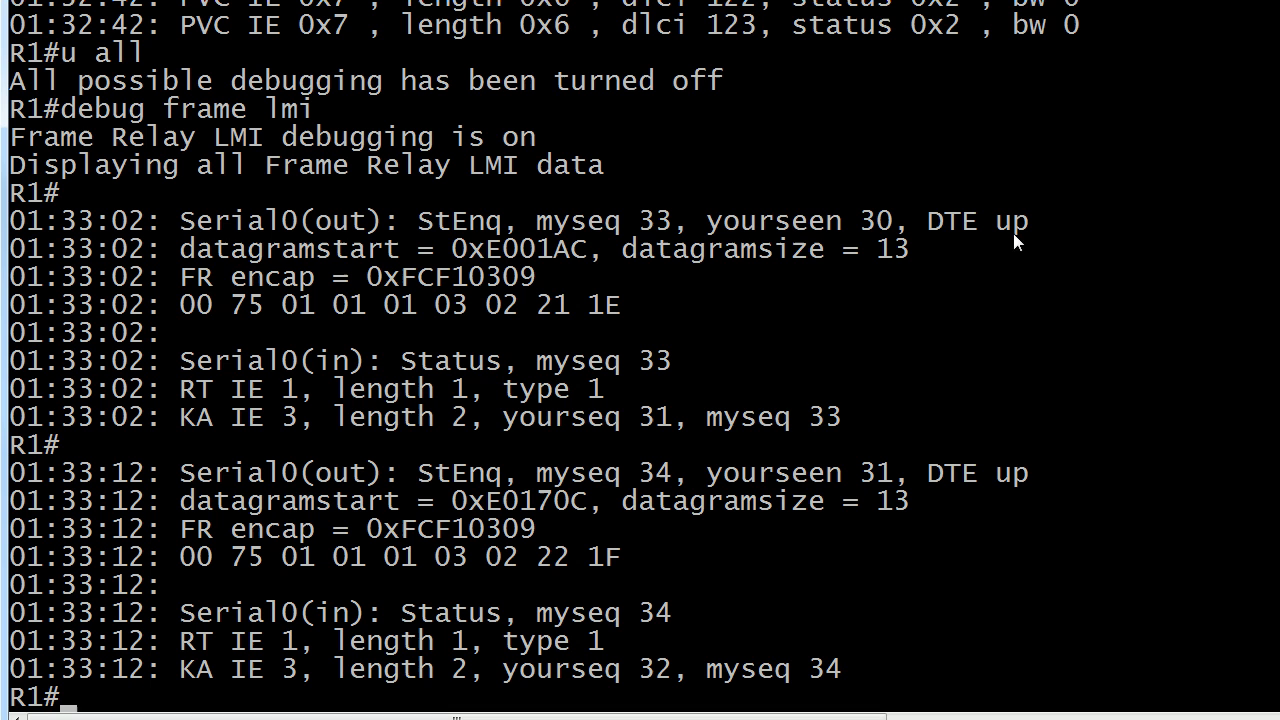
mouse_move(896, 572)
text(u all)
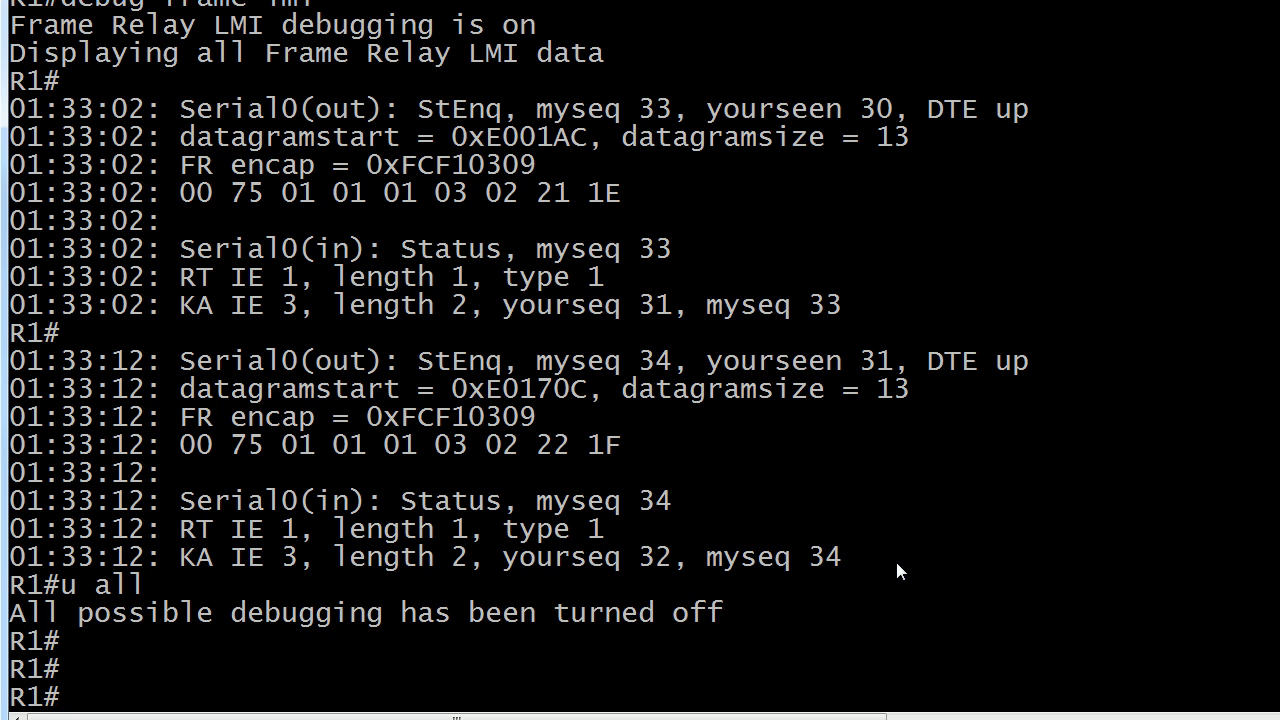
- Configure 'frame lmi-type ansi' on interface Serial 0 via 'conf t' and exit with Ctrl+Z
text(conf t)
text(int serial 0)
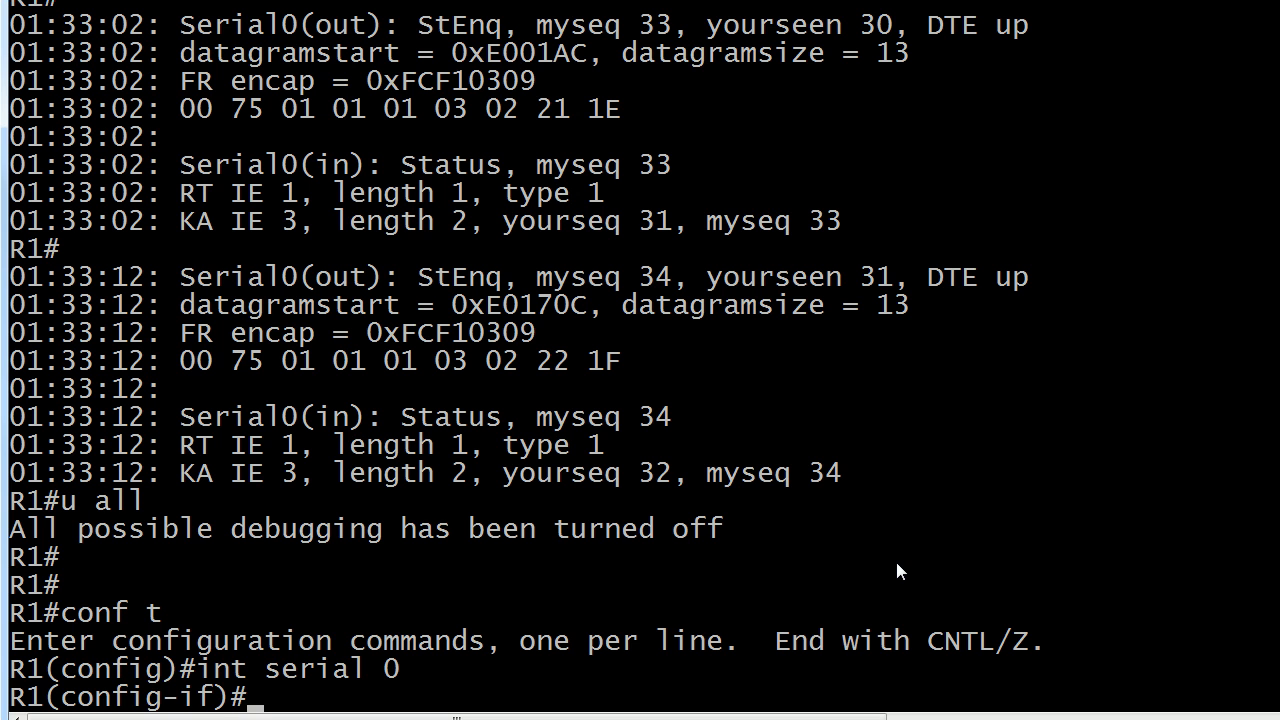
text(frame lmi-type ansi)
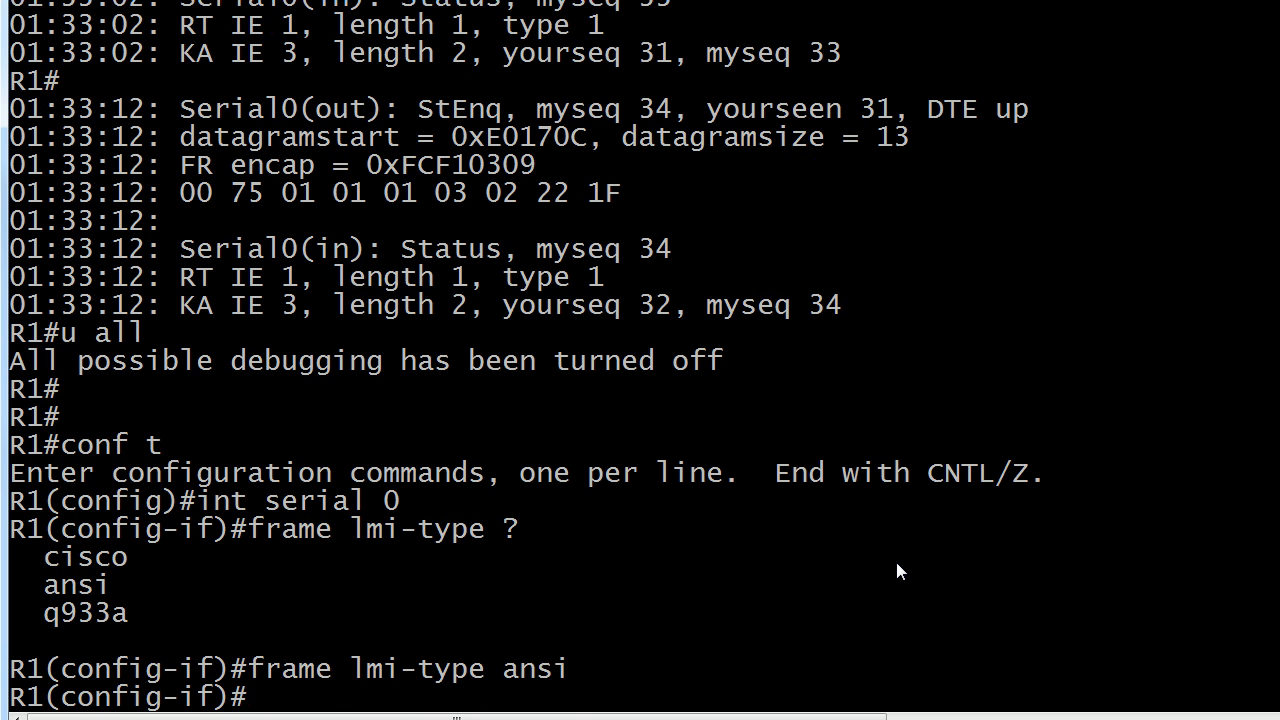
key(ctrl+z)
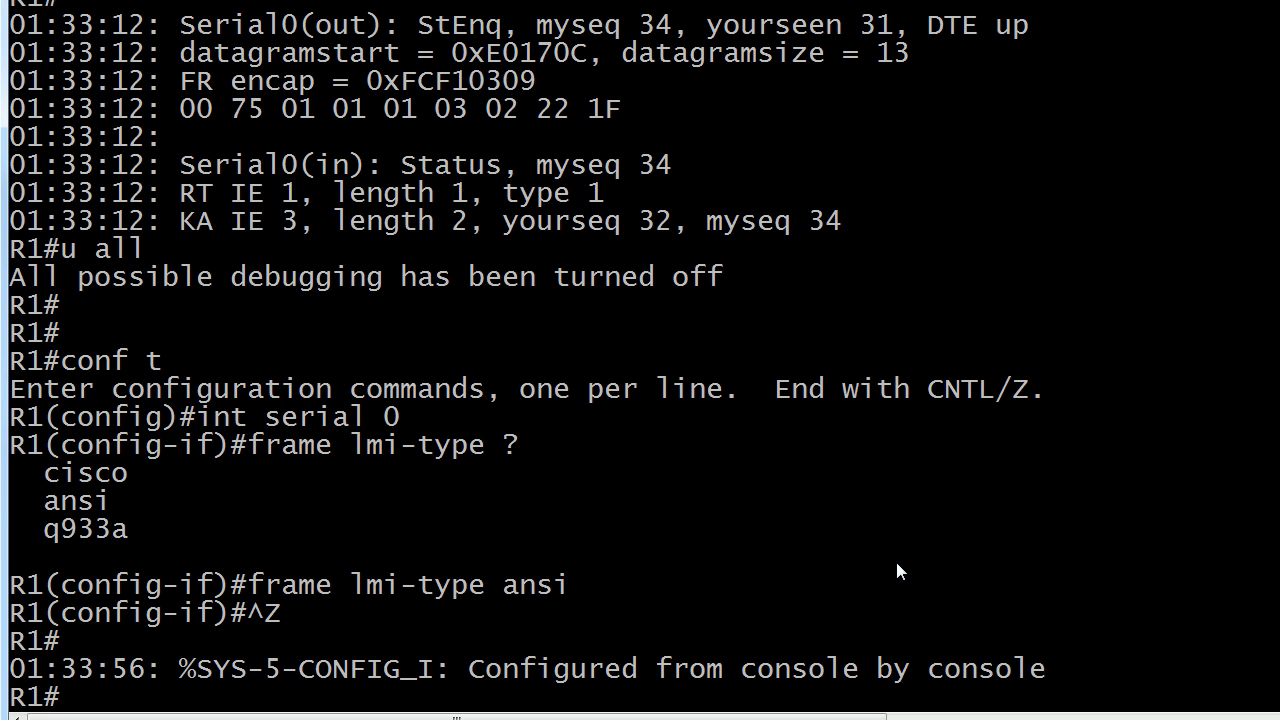
text(sho int s0)
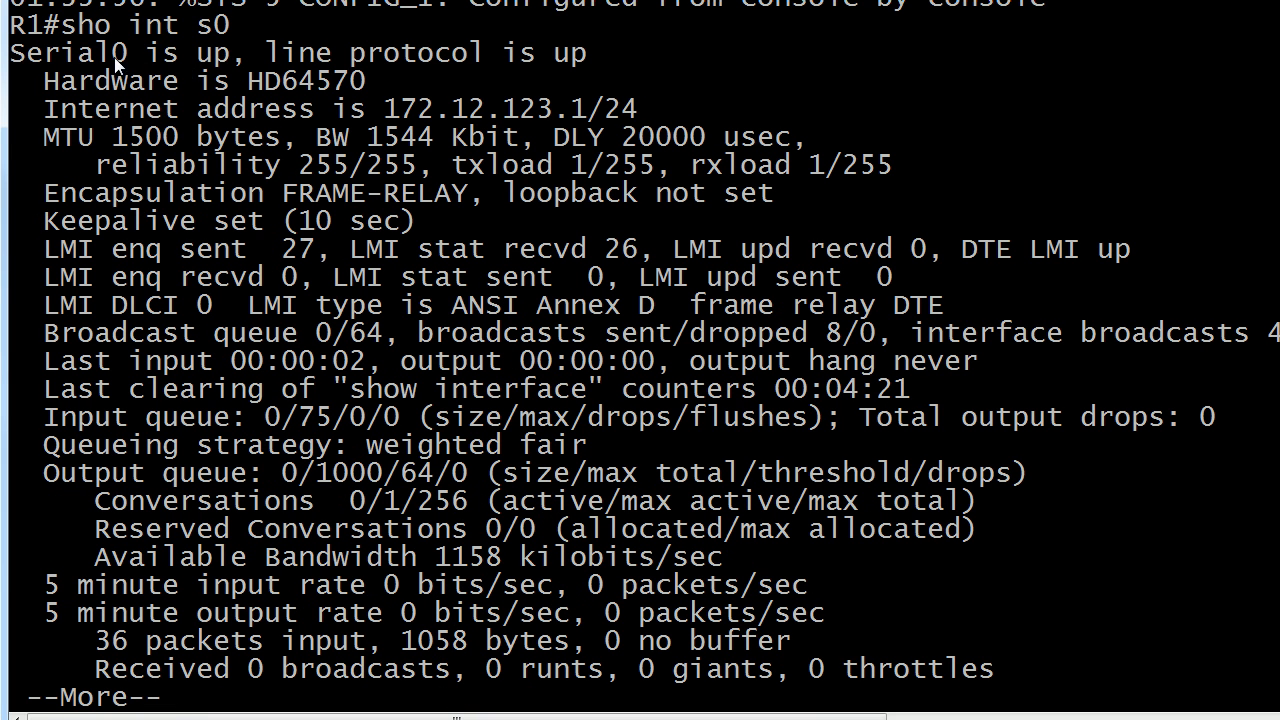
mouse_move(416, 84)
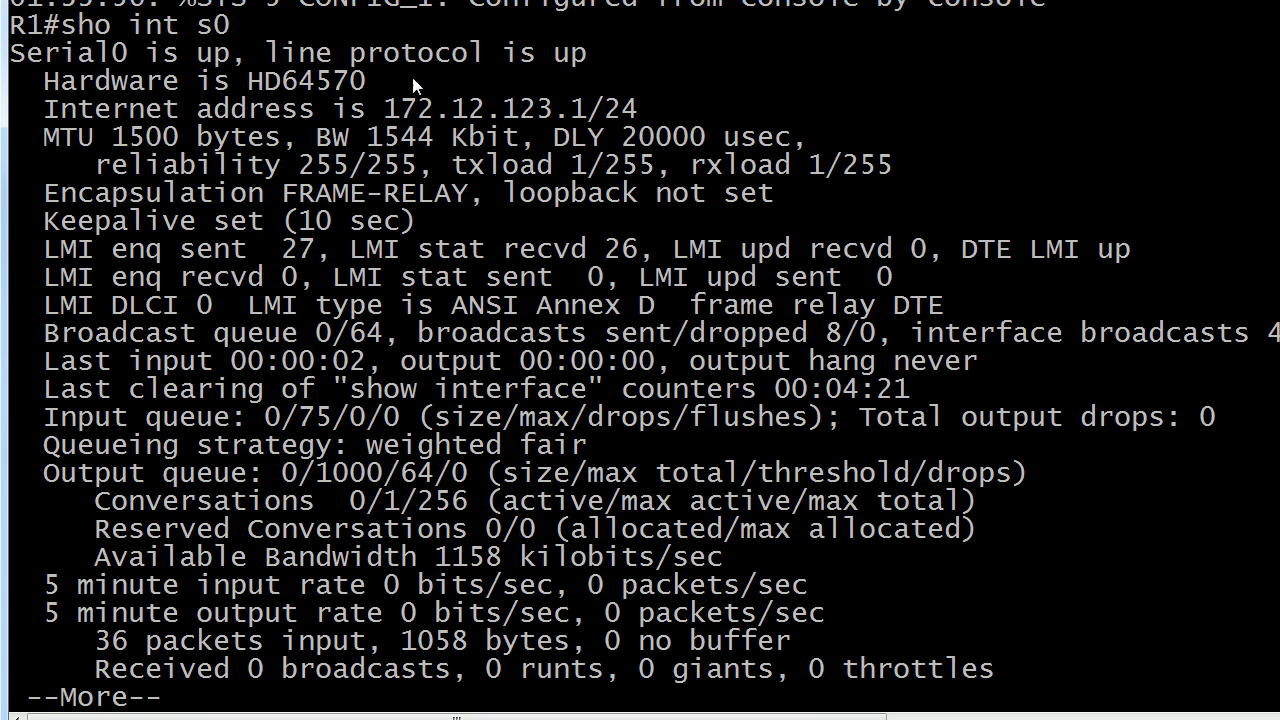
mouse_move(600, 76)
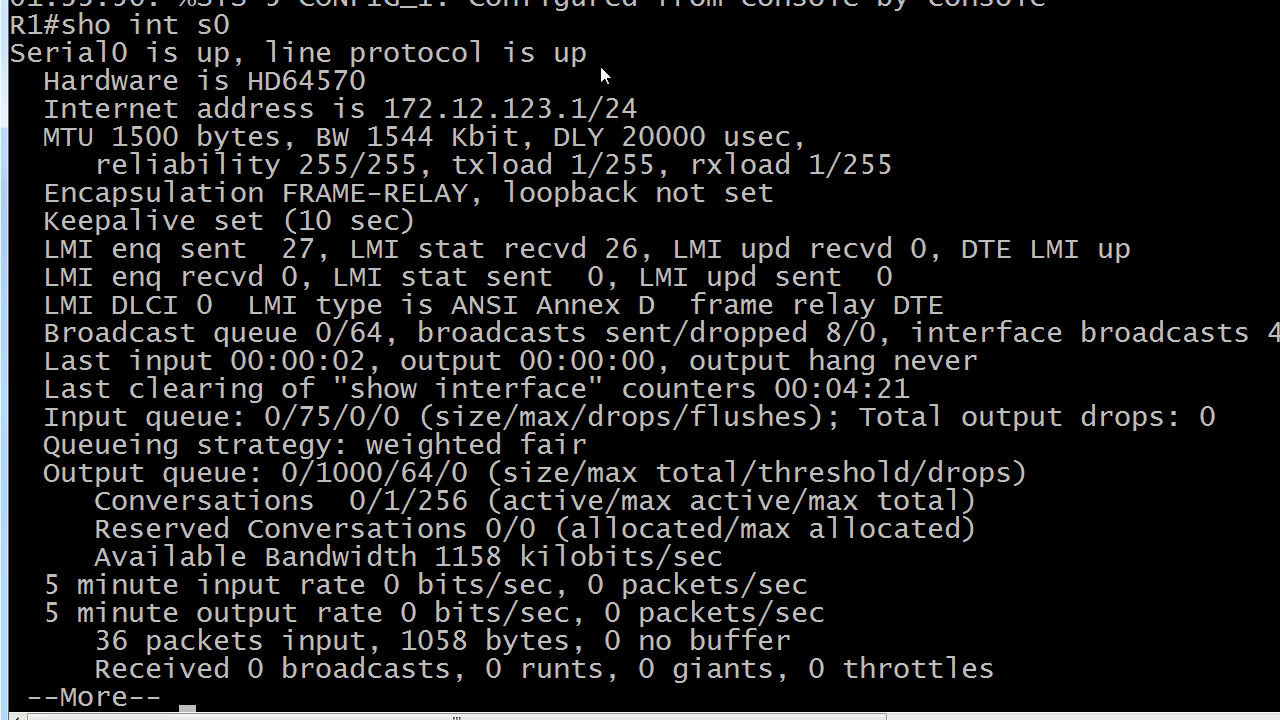
mouse_move(170, 76)
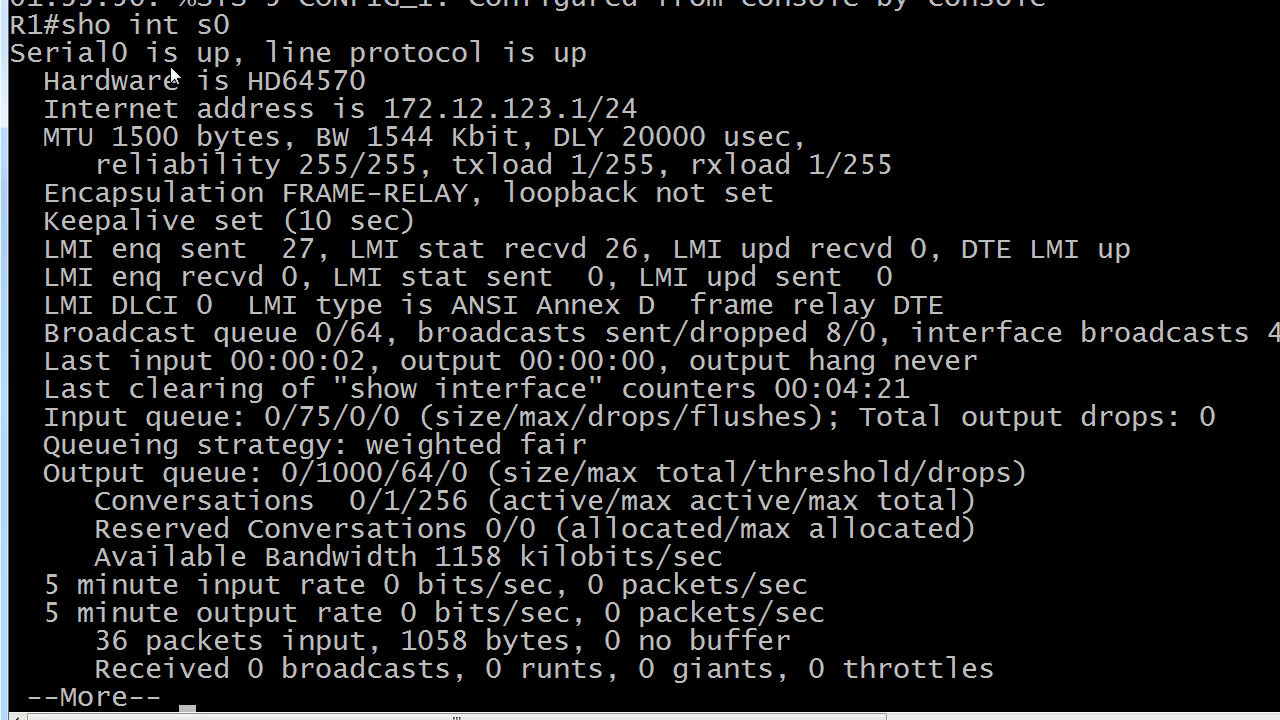
mouse_move(416, 96)
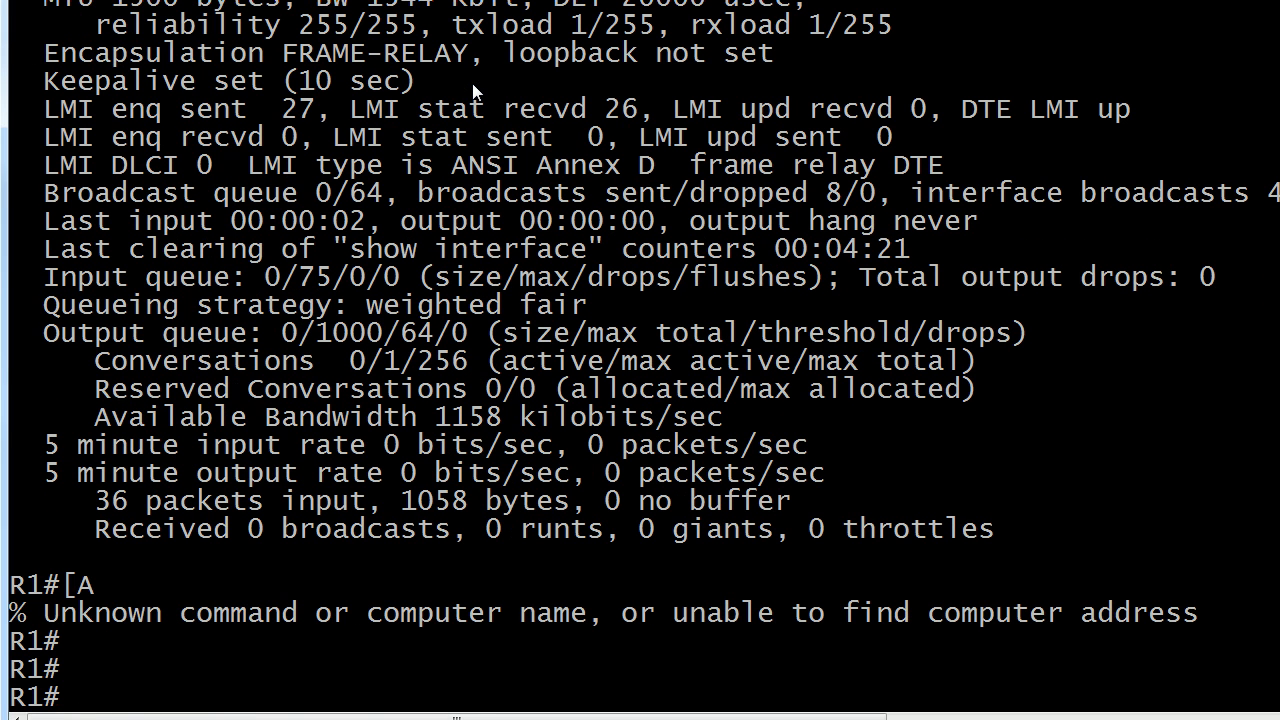
- Confirm 'show int s0' reports line protocol up with LMI ANSI Annex D, then enter 'show frame lmi'
text(show frame lmi)
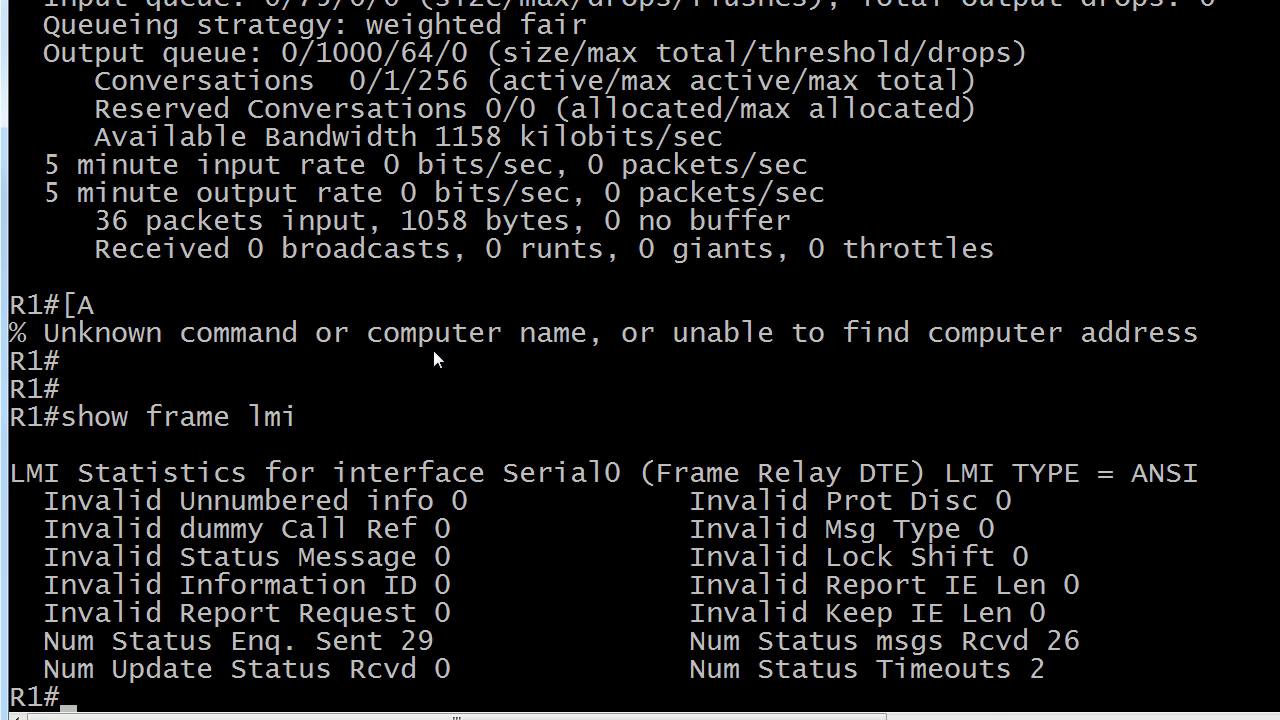
mouse_move(1044, 688)
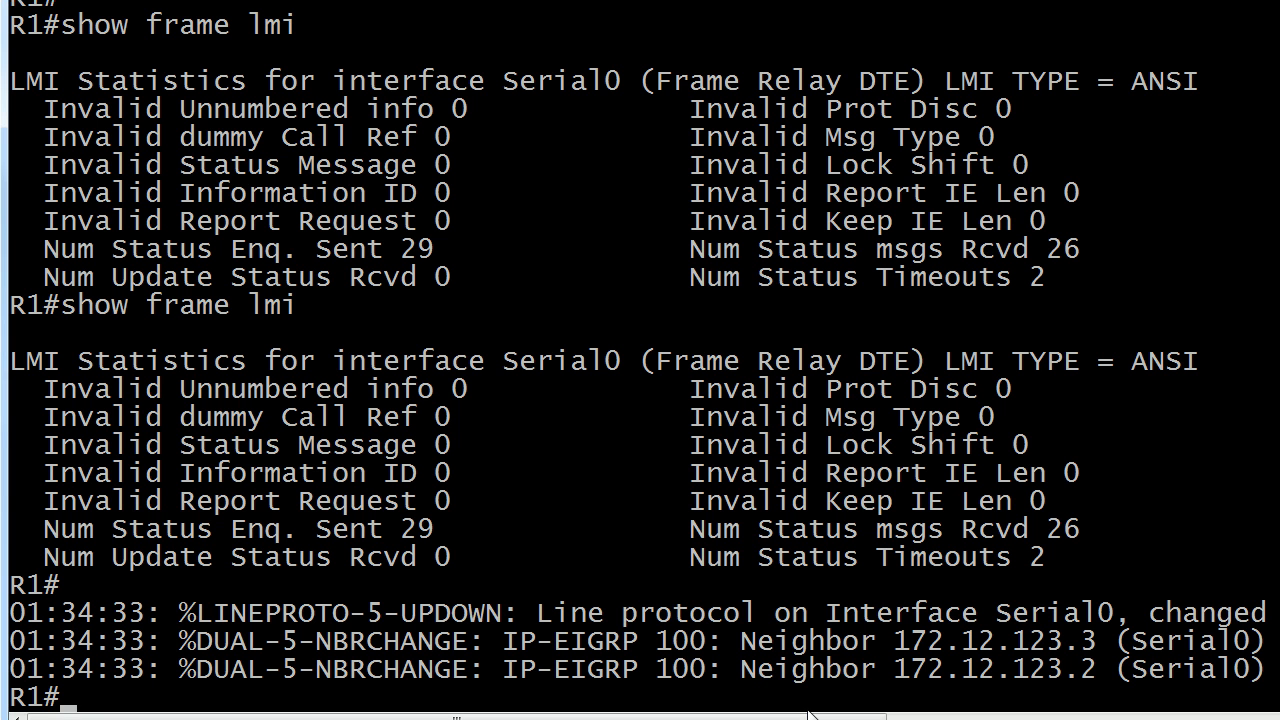
- Read the LMI statistics showing ANSI type and the LINEPROTO down and EIGRP neighbor change messages
scroll(right, 3)
text(show int s0)
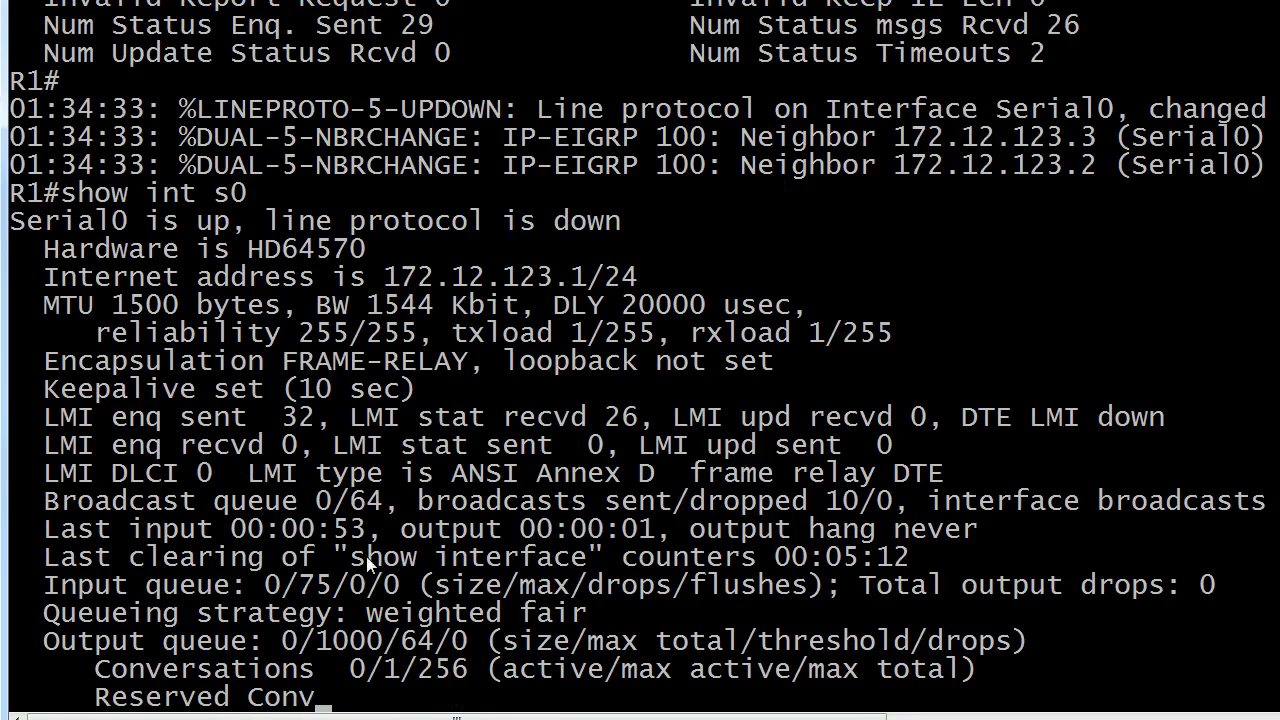
- Page through Serial0's status showing line protocol down, LMI DTE down, 32 sent against 26 received
scroll(down, 3)
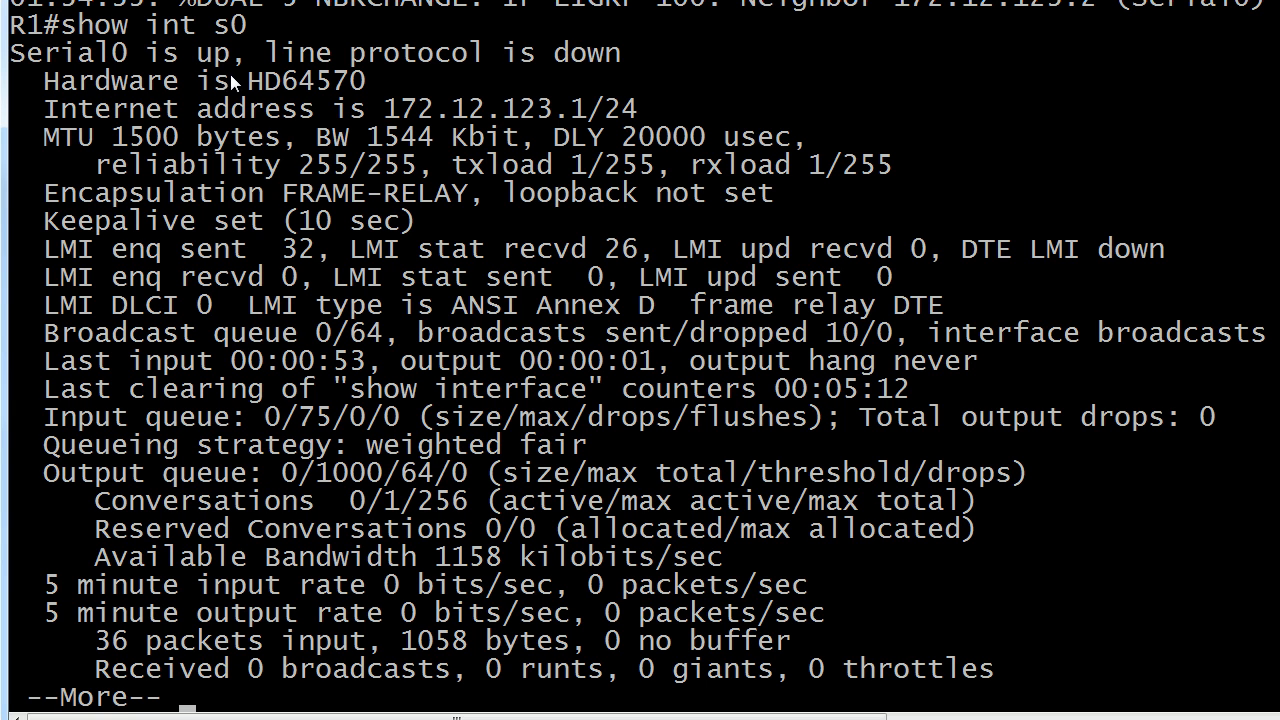
mouse_move(280, 76)
text(int s0)
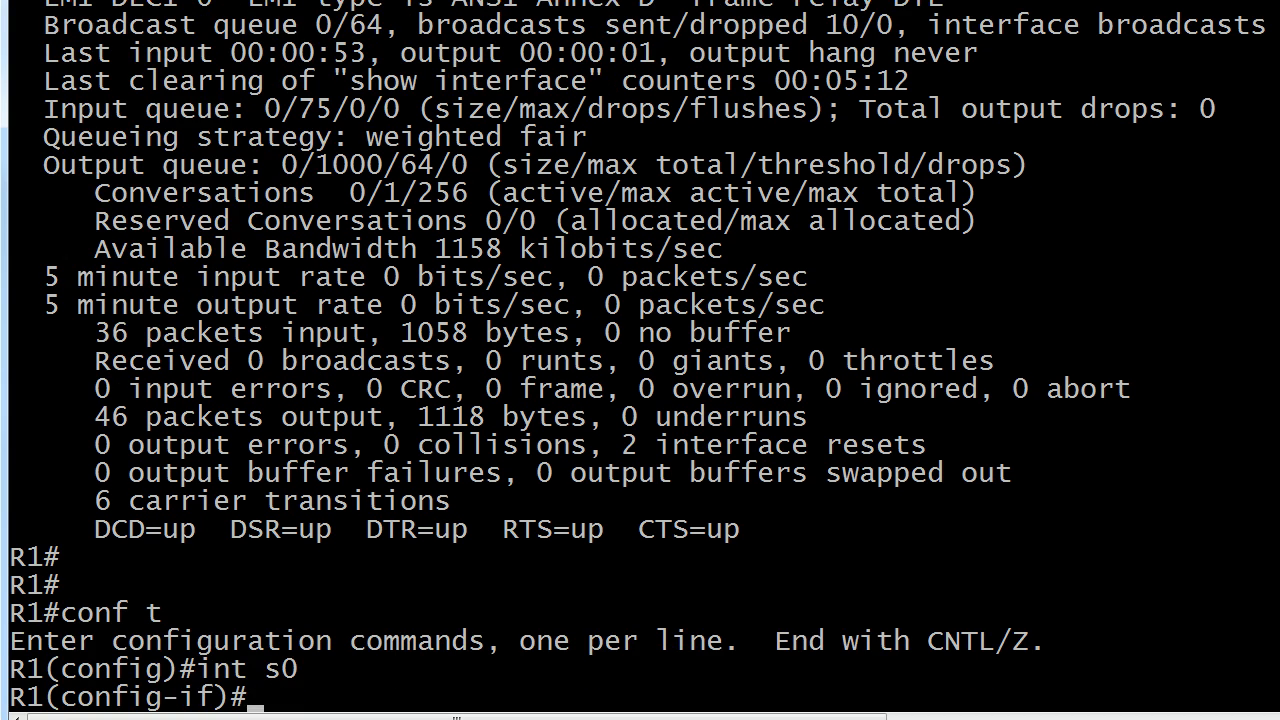
- Set Serial0 back to 'frame lmi-type cisco' and verify 'show frame lmi' reports CISCO with 38 sent, 27 received
text(frame lmim-)
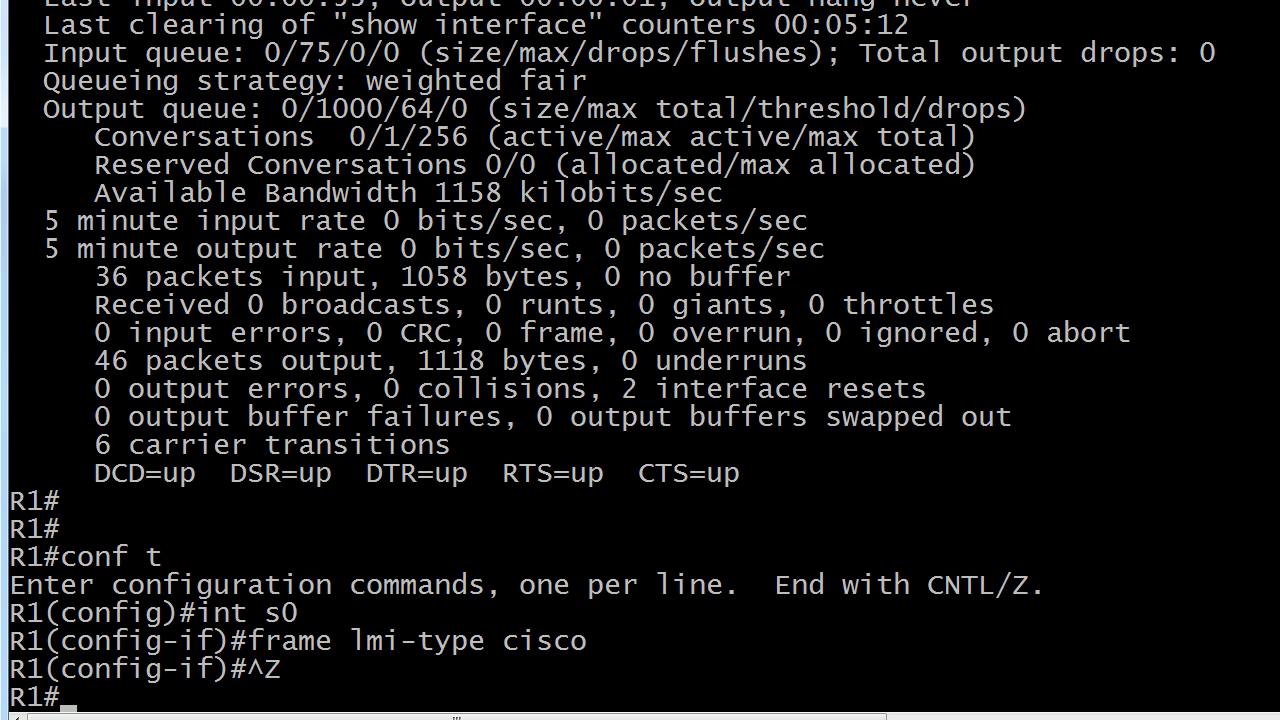
key(Return)
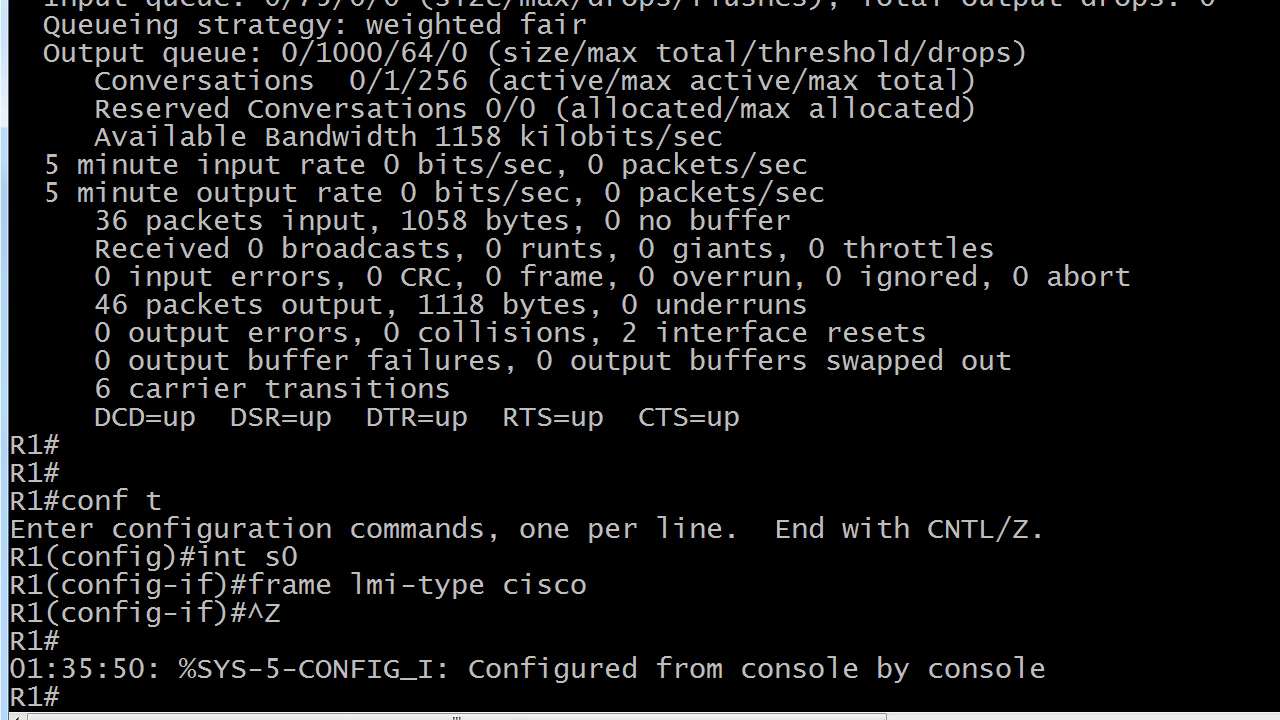
text(sho)
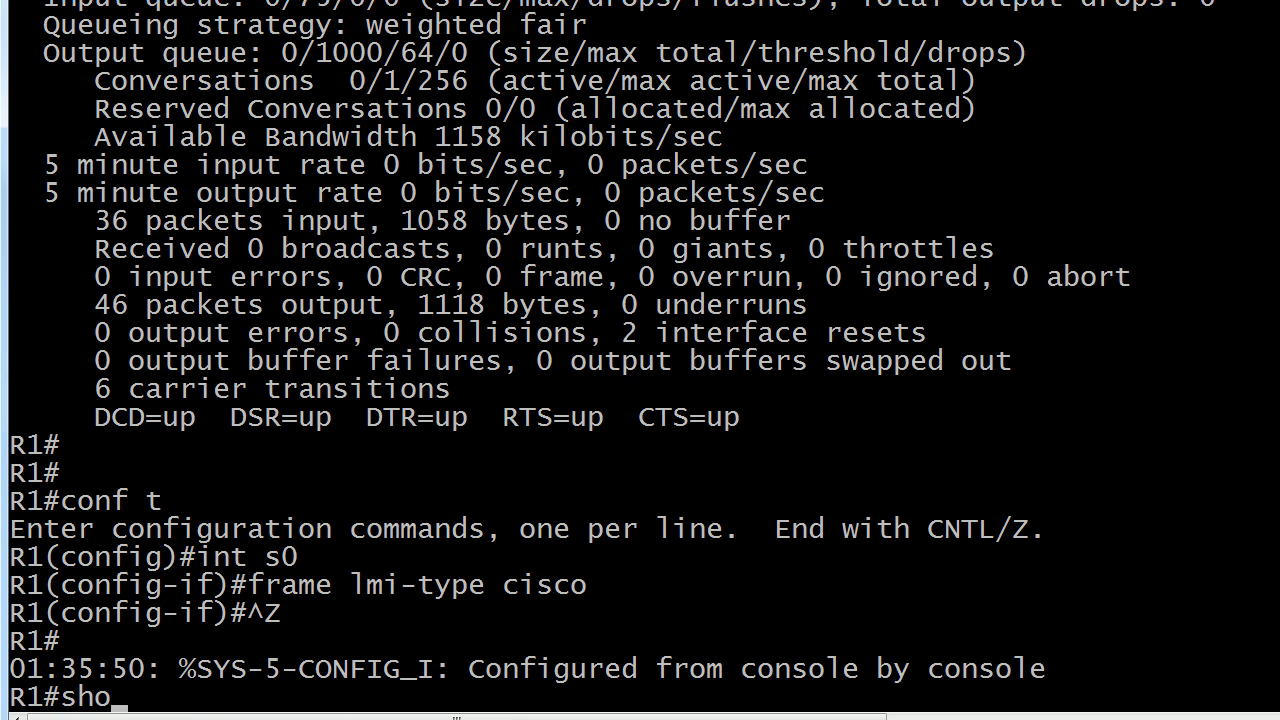
key(Return)
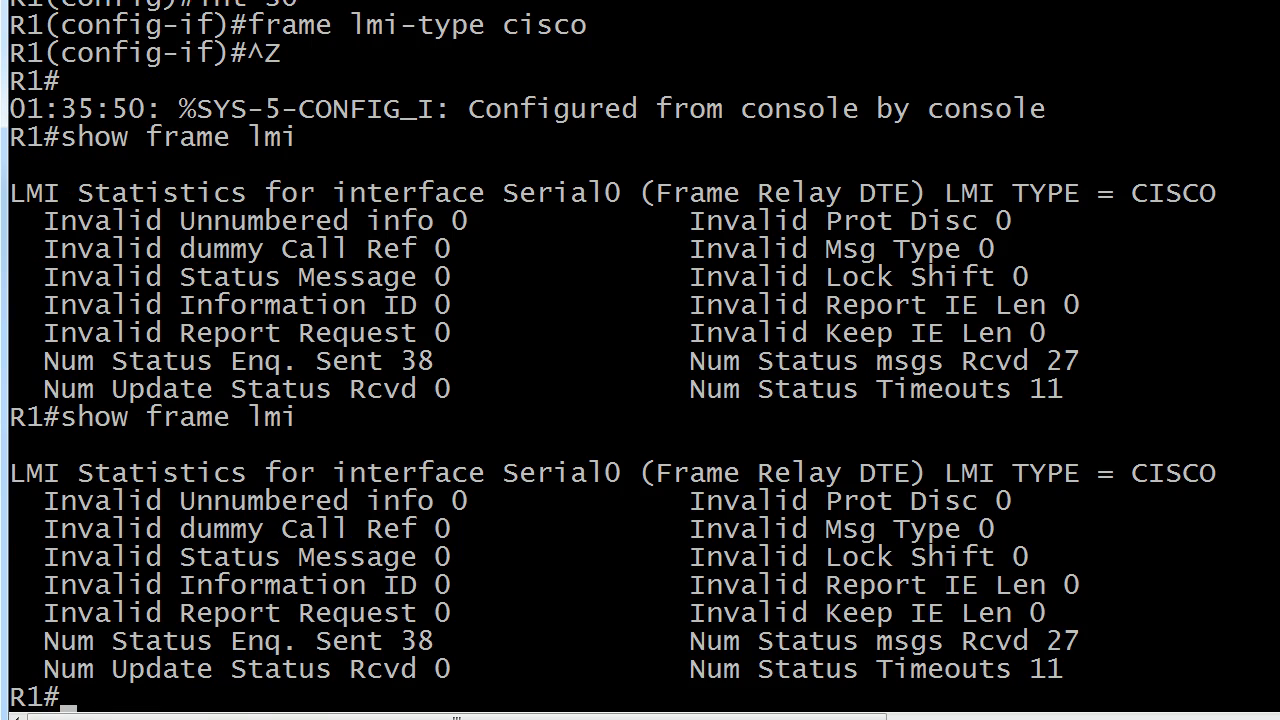
- Rerun 'show frame lmi' and 'show int s0' confirming line protocol up, LMI CISCO, 41 sent and 30 received
text(show frame lmi)
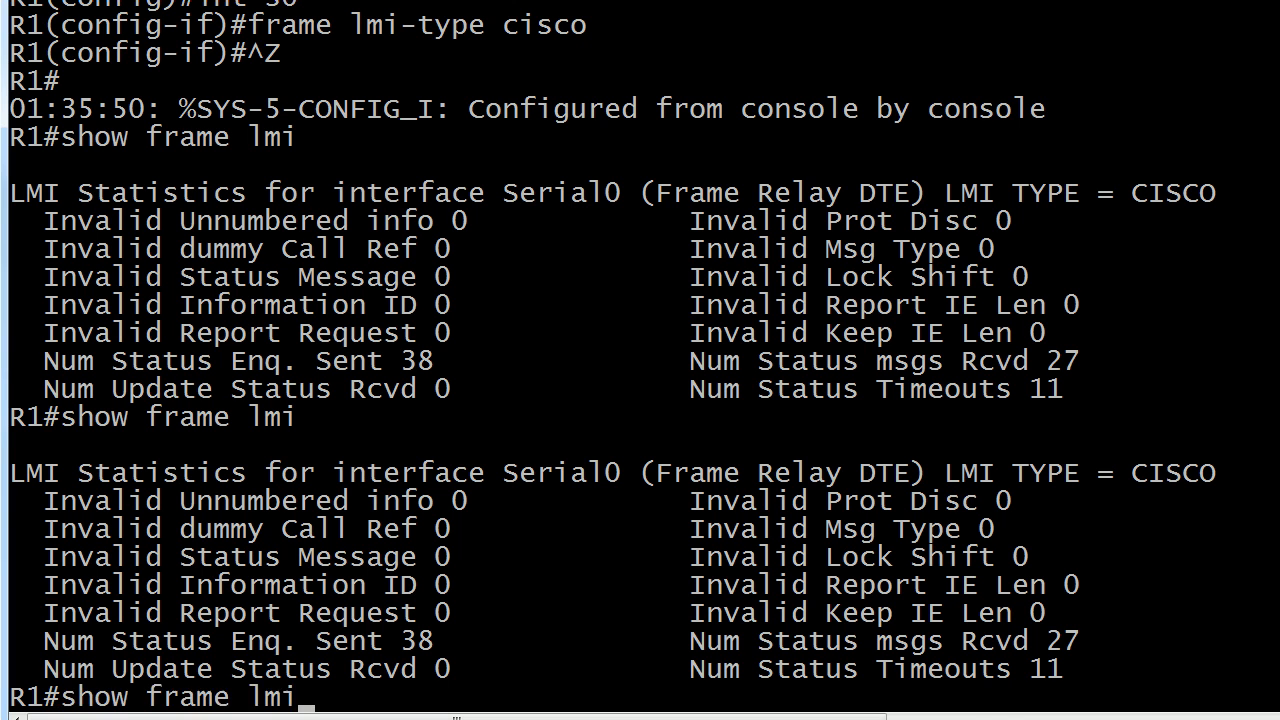
key(Return)
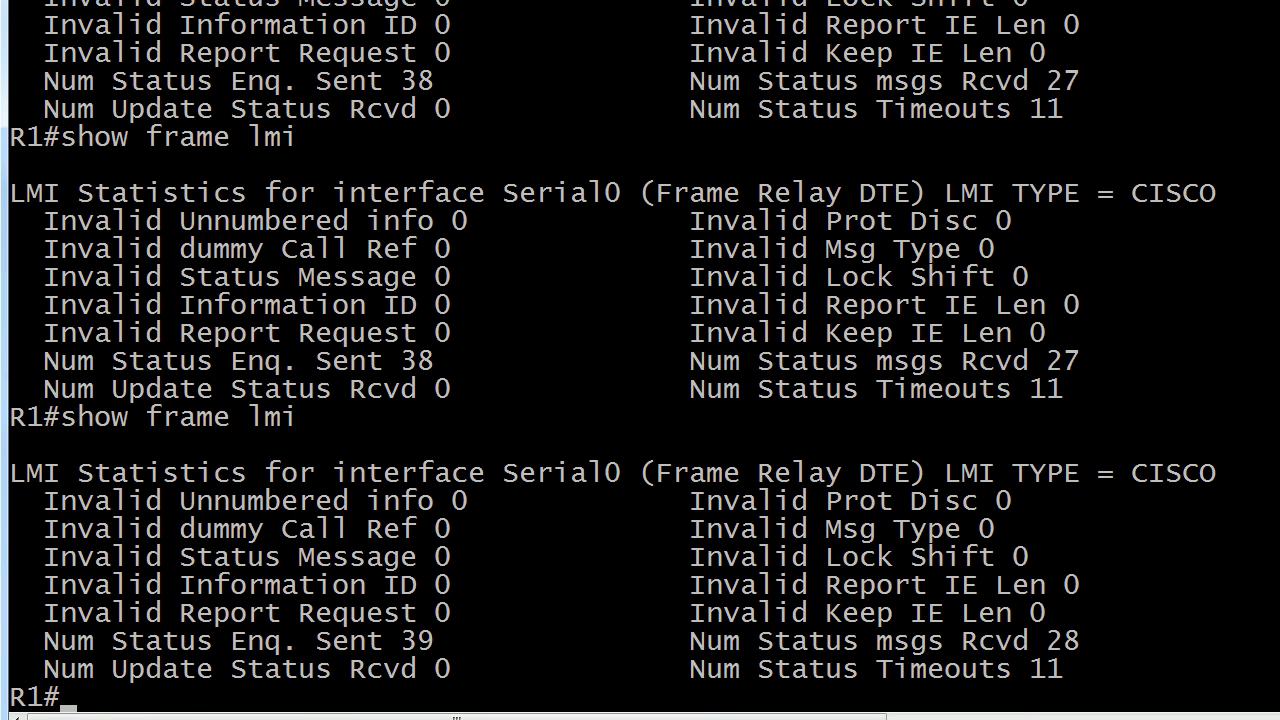
mouse_move(344, 668)
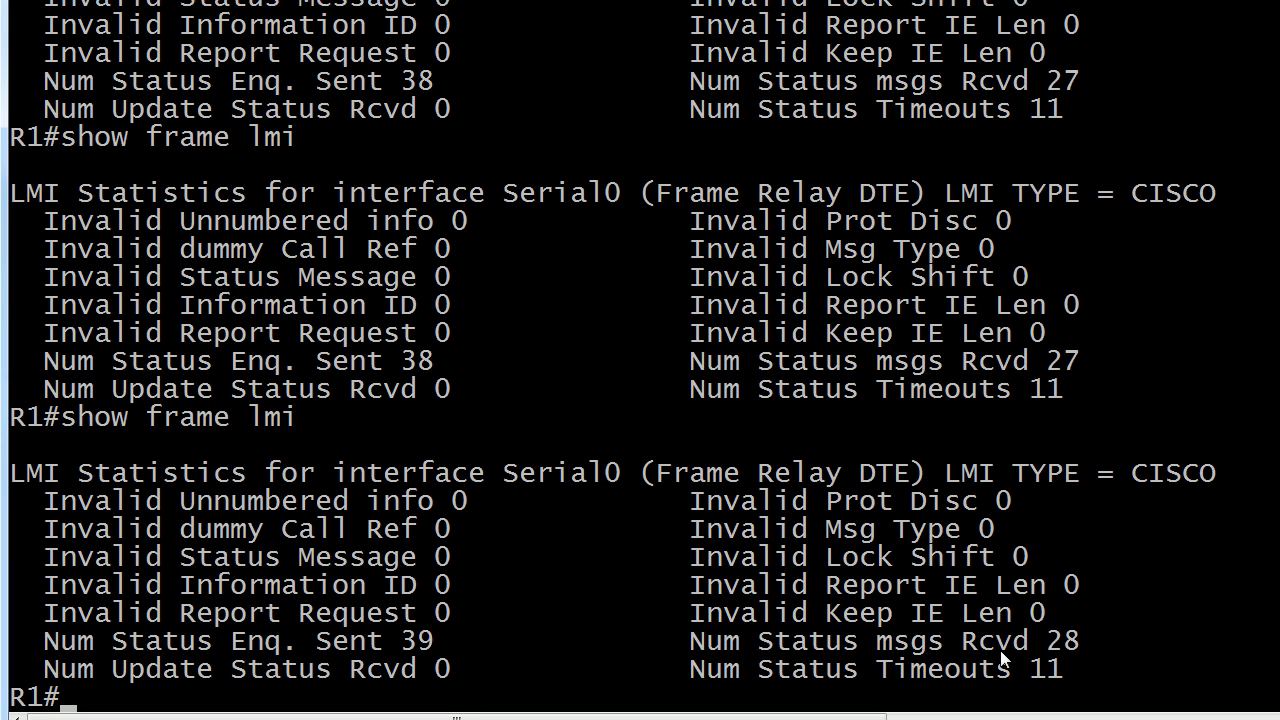
mouse_move(1088, 696)
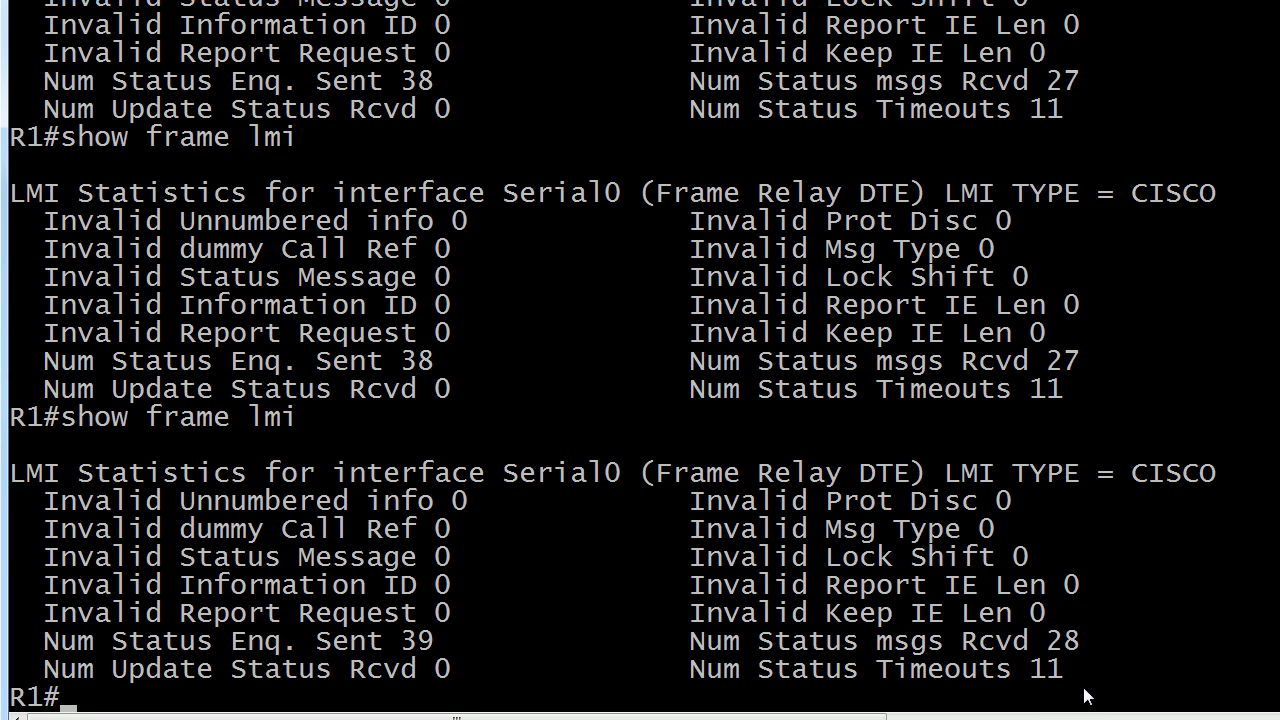
mouse_move(1072, 668)
text(show int)
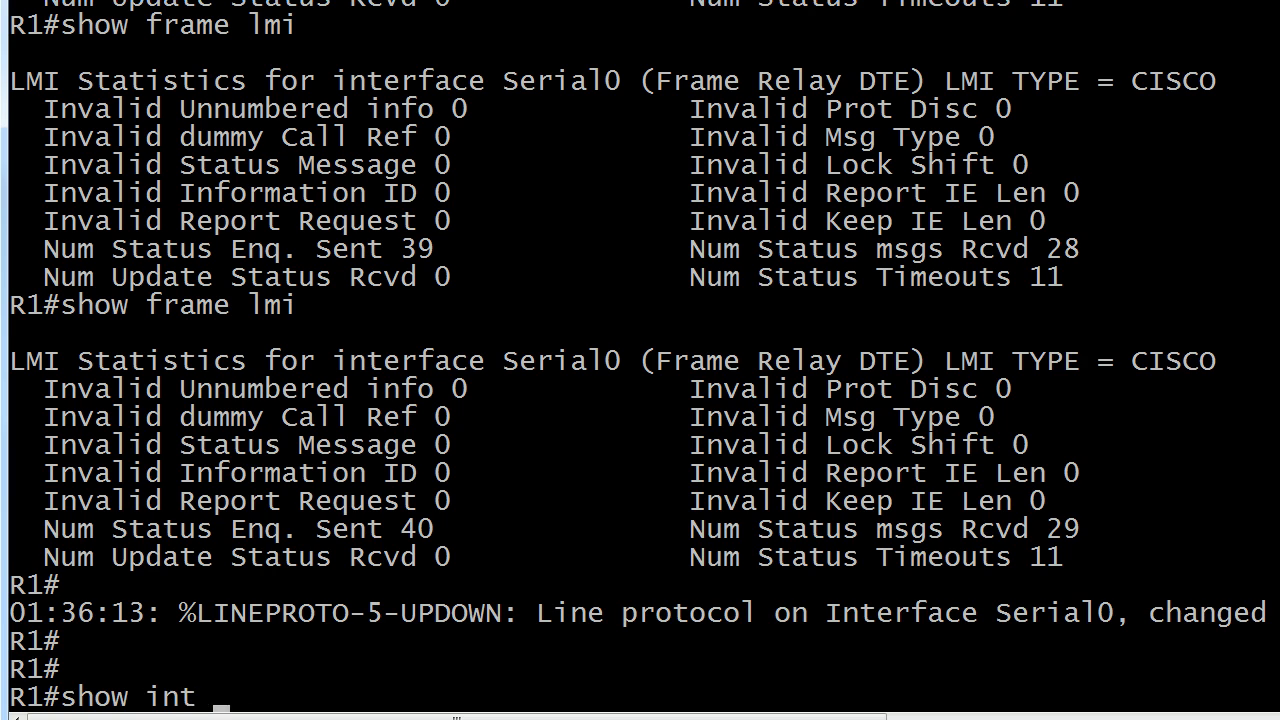
key(Return)
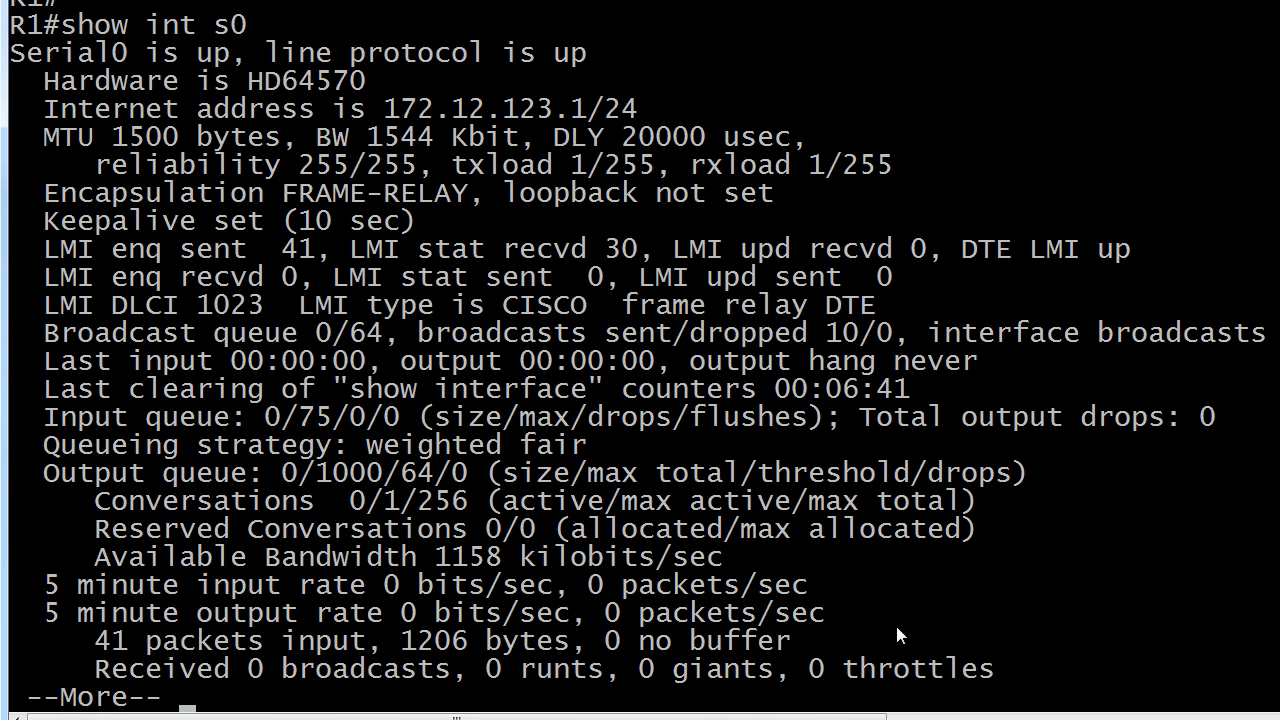
mouse_move(262, 82)
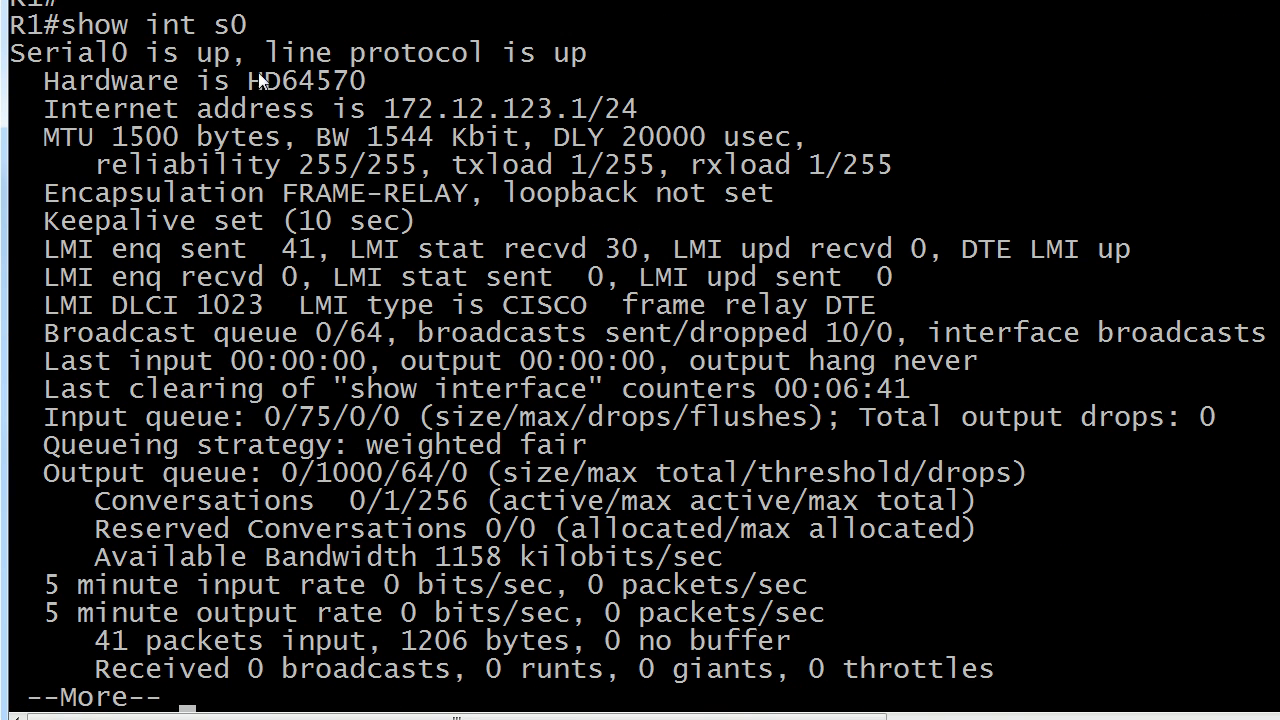